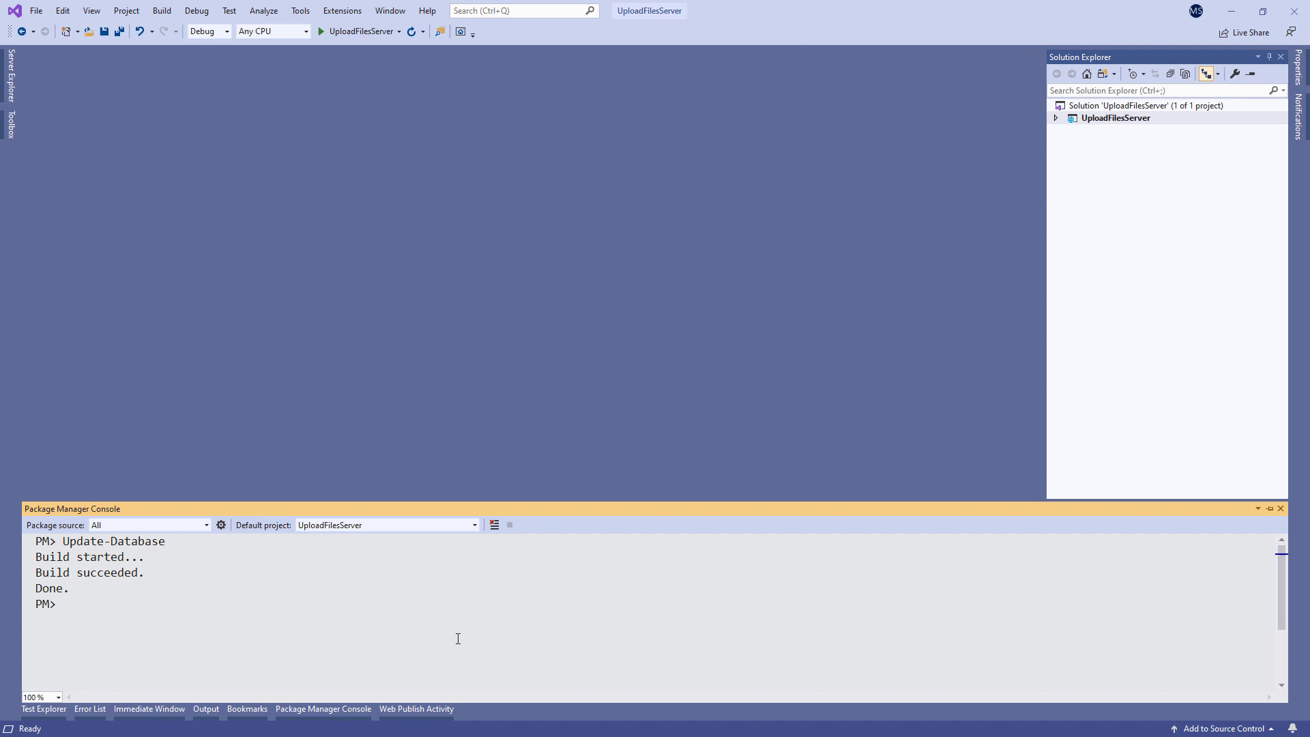
Add an empty API controller named UploadController to the Controllers folder.
left_click(1056, 118)
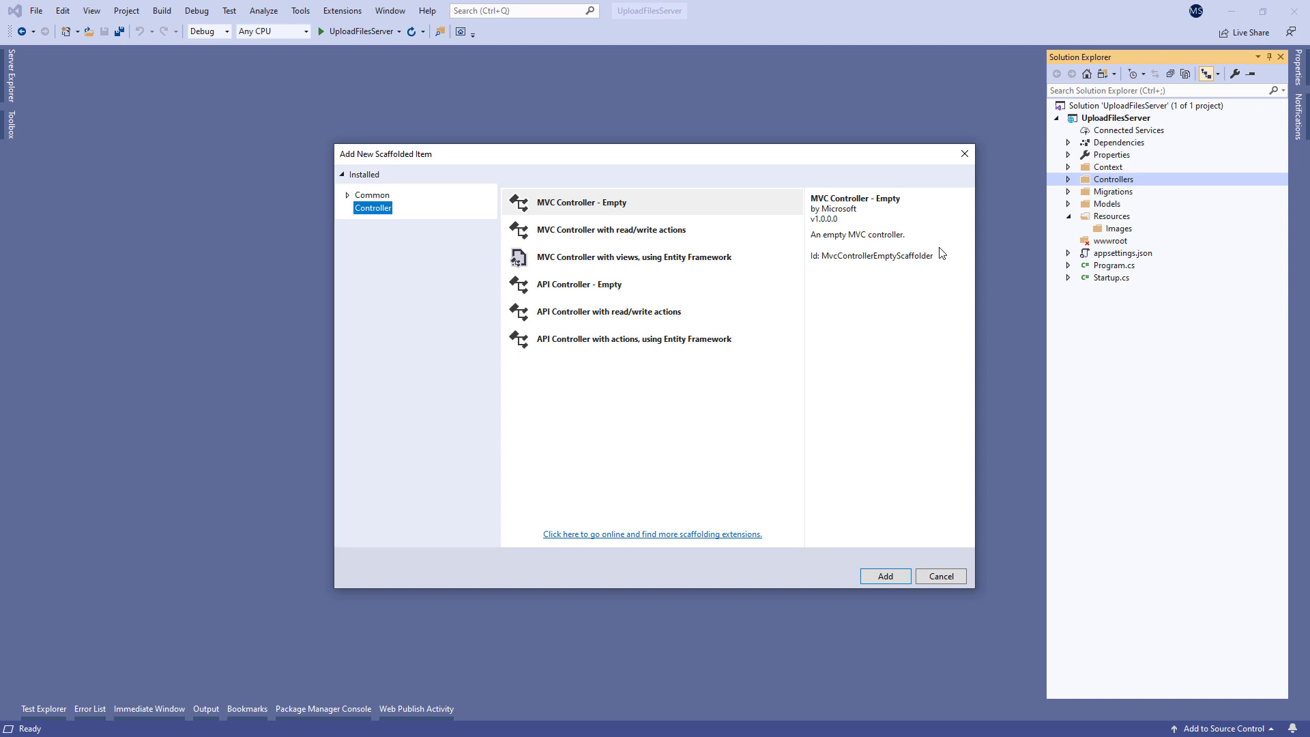
left_click(884, 576)
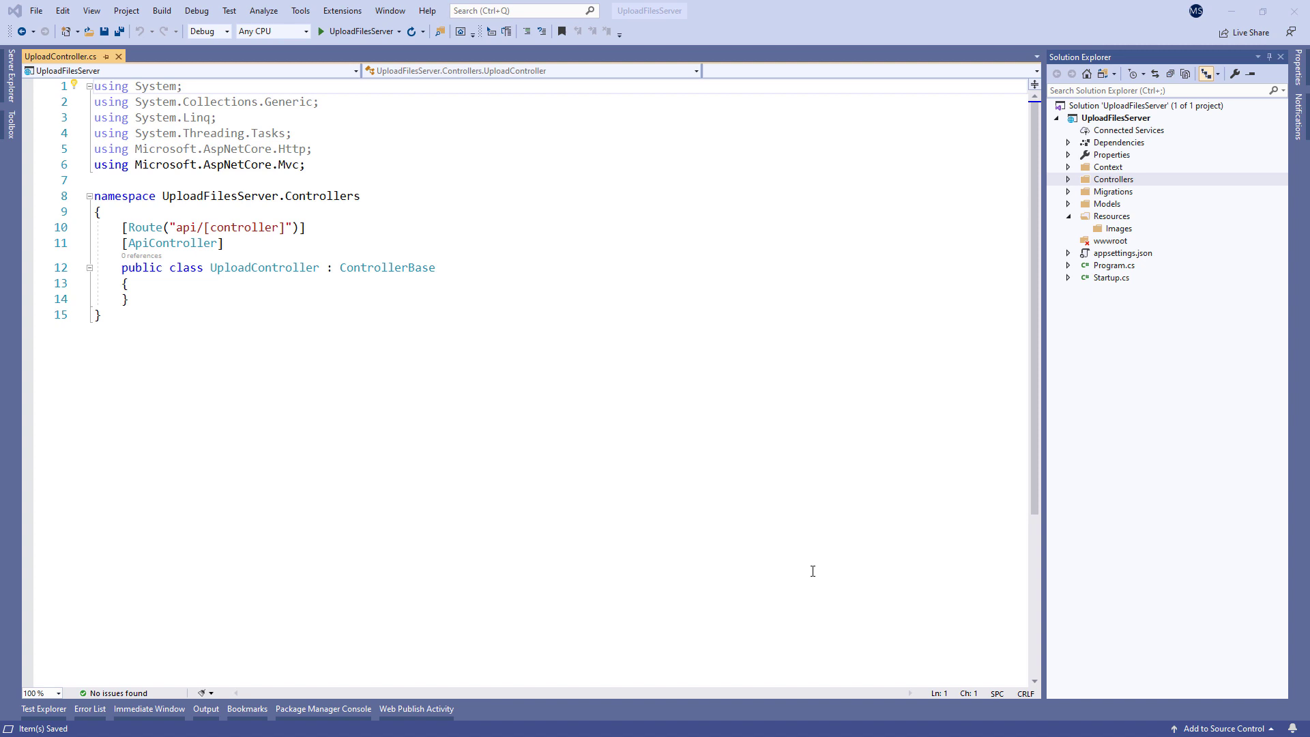
Write the [HttpPost] Upload action reading Request.Form.Files[0] into a Resources/Images save path.
type("[HttpPost]")
type("var file = Request.Form.Files[0")
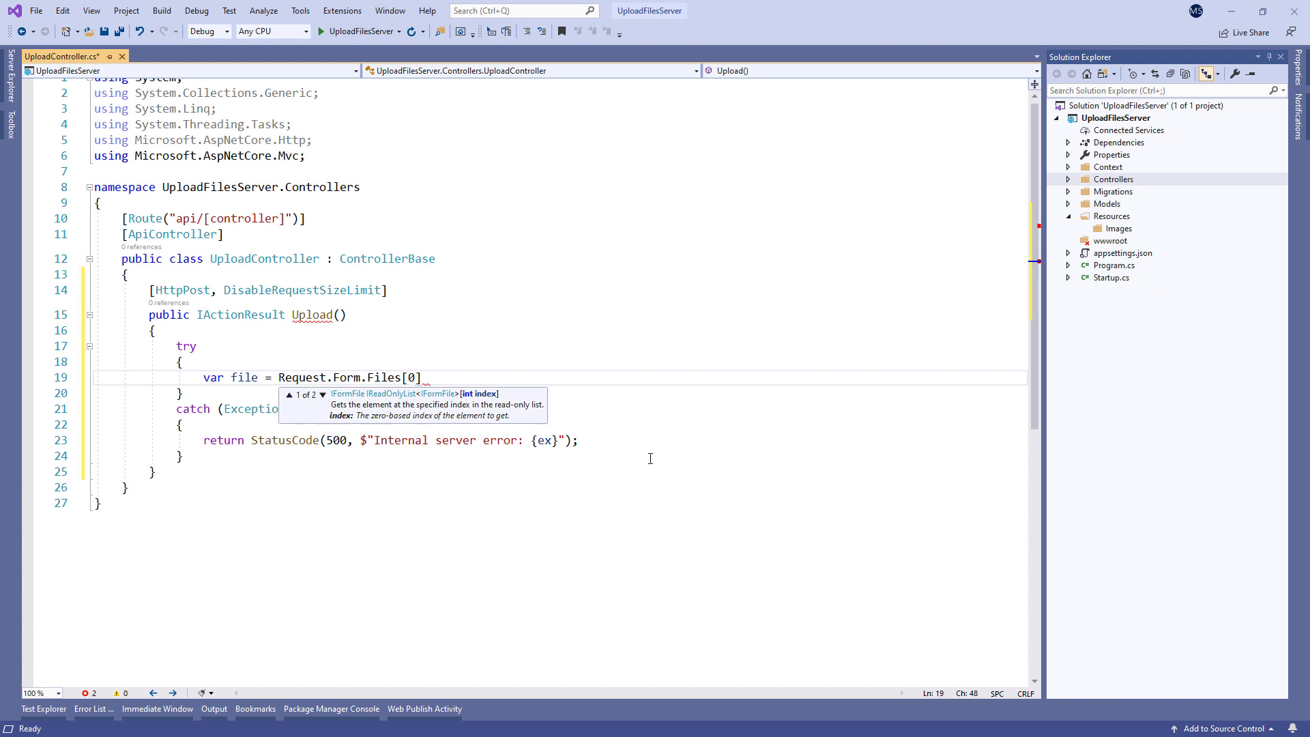
type("var folderName = Path.Combine(\"Resources\", )")
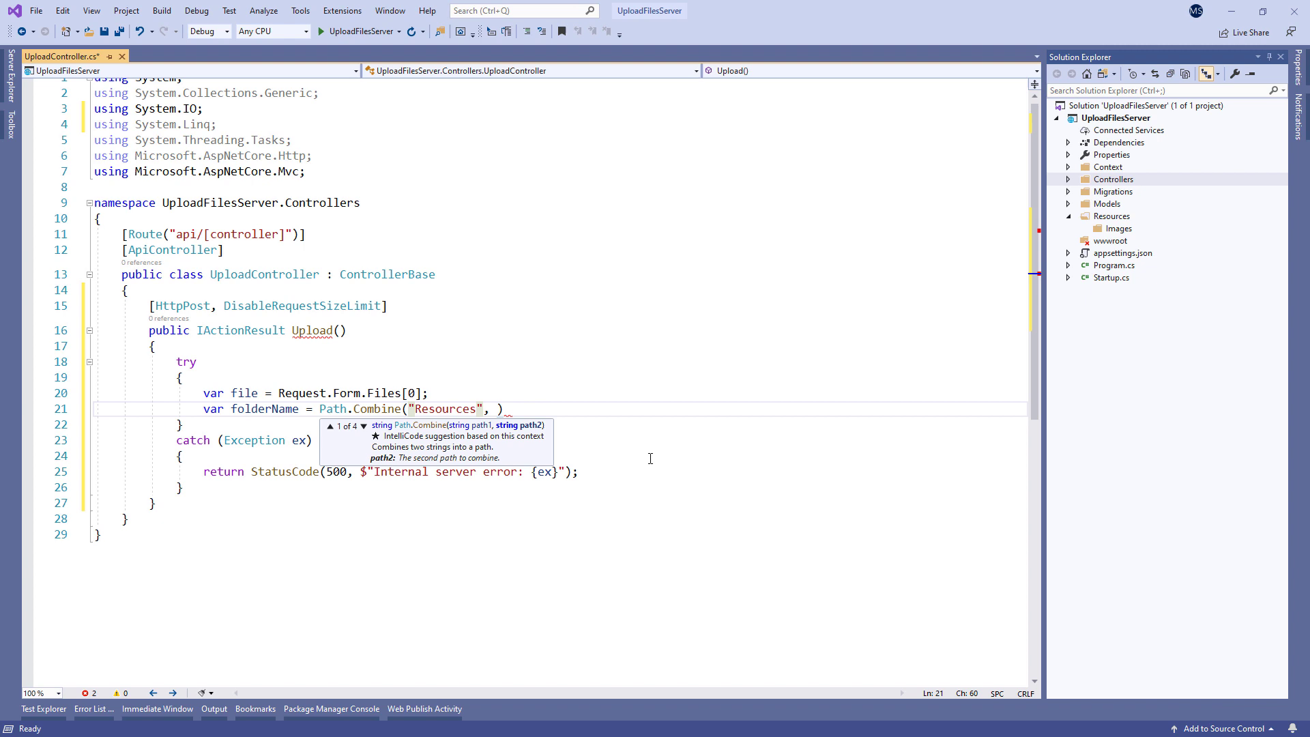
type("\"Images\");")
type("var fileName =")
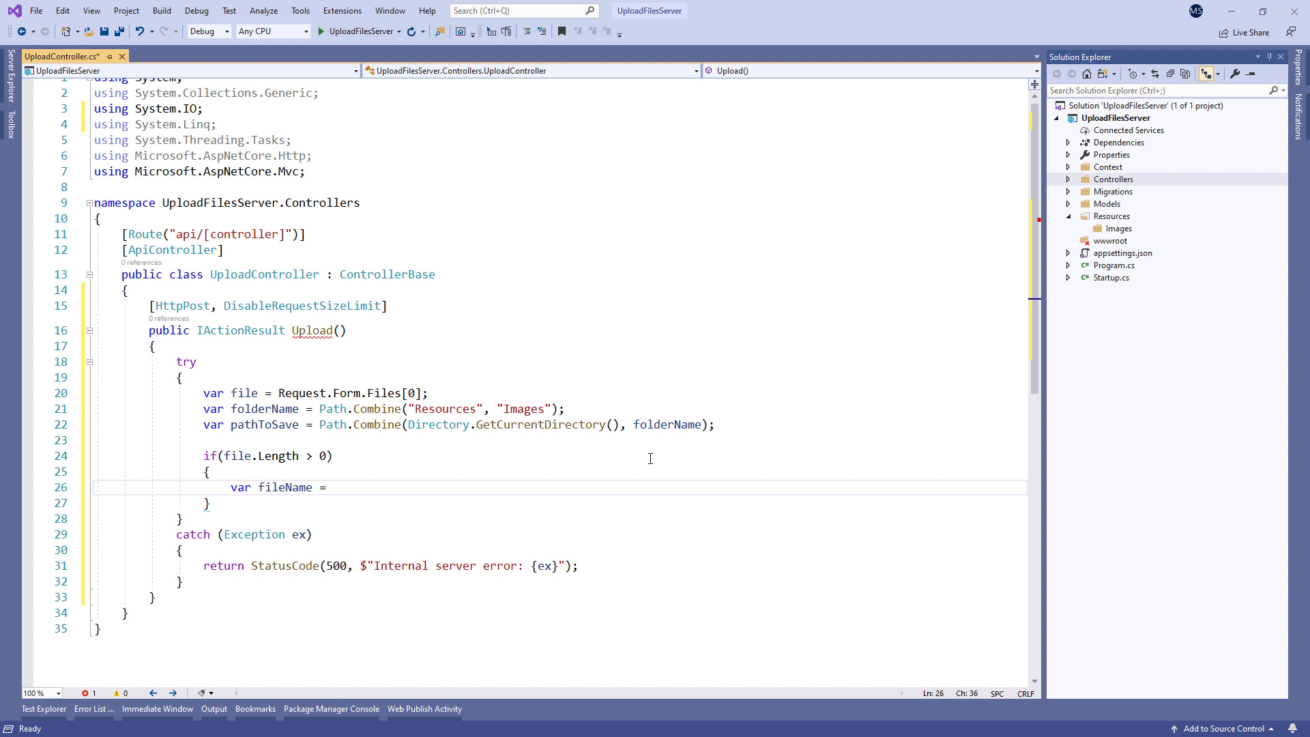
type("ContentDispositionHeaderValue.Parse(file.ContentDisposition).fil")
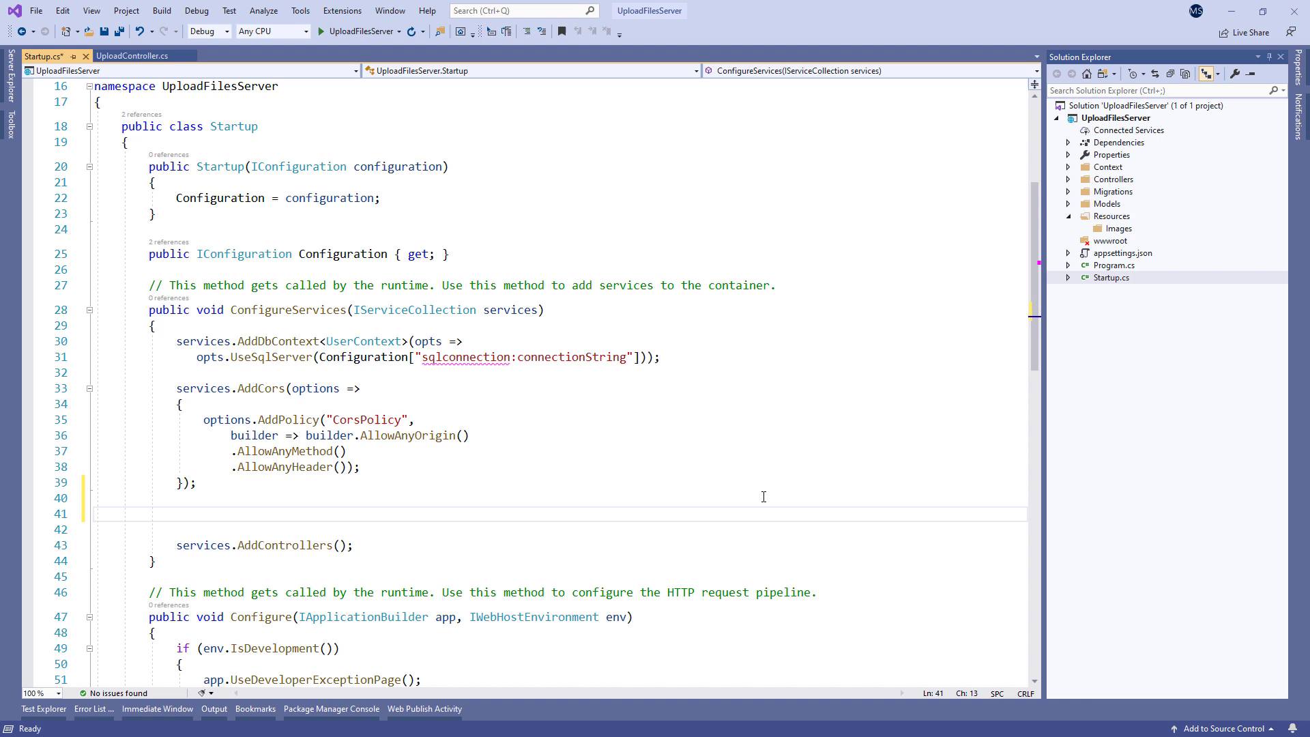
Configure FormOptions in ConfigureServices with ValueLengthLimit, MultipartBodyLengthLimit and MemoryBufferThreshold at int.MaxValue.
type("services.Configure<FormOptions>(o =>\\n{\\n\\n});")
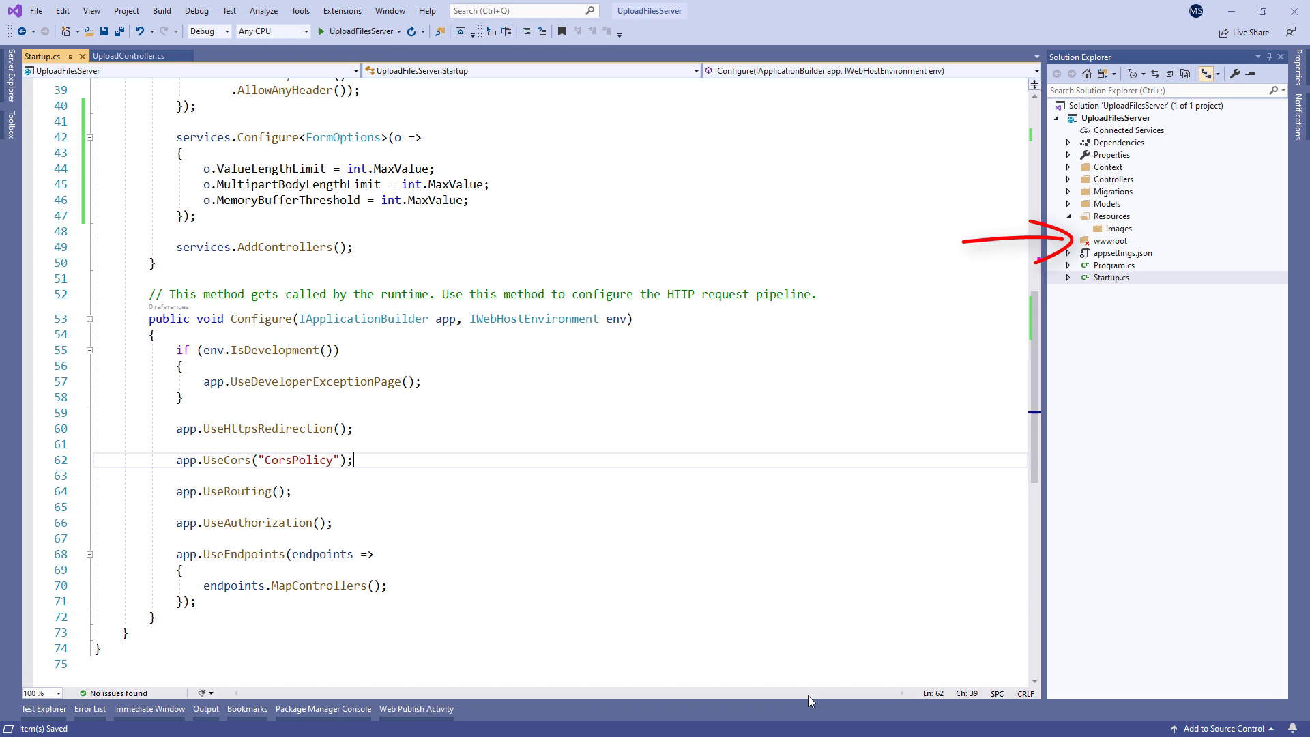
Add app.UseStaticFiles() plus a StaticFileOptions PhysicalFileProvider serving the Resources folder.
type("app.UseStaticFiles")
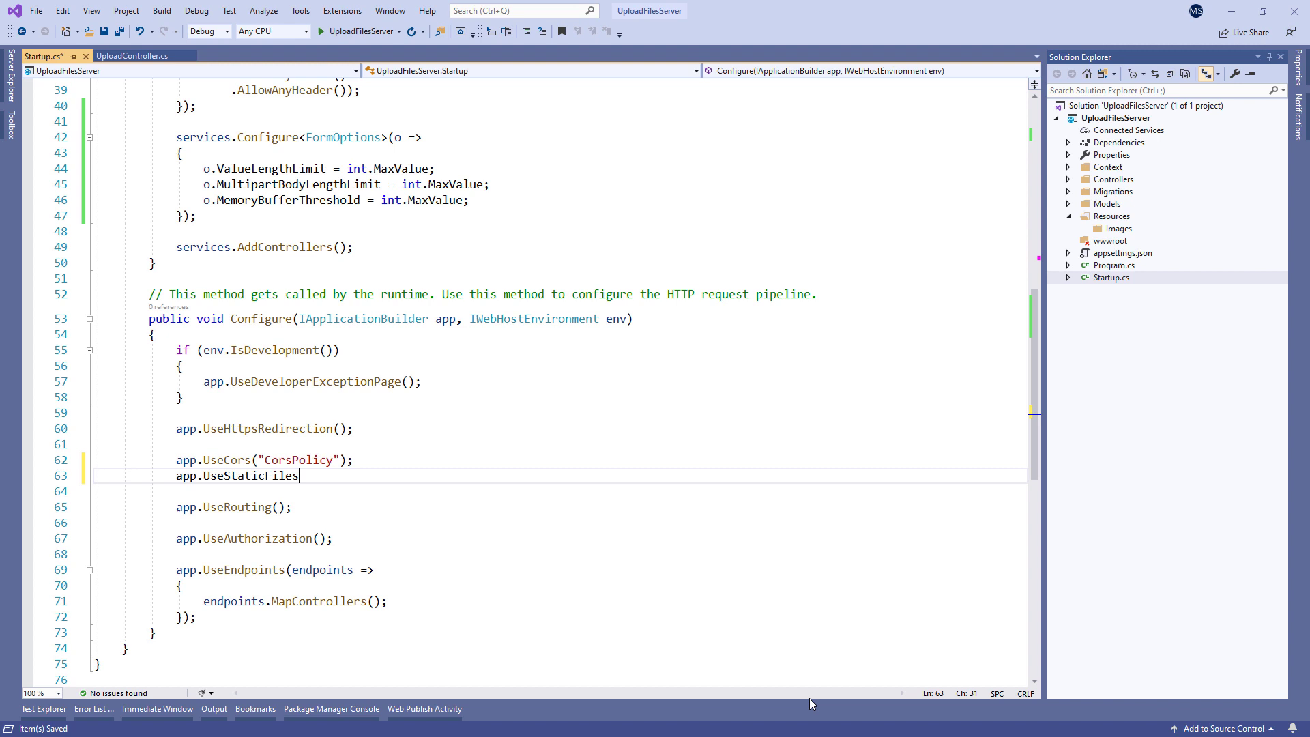
type("();")
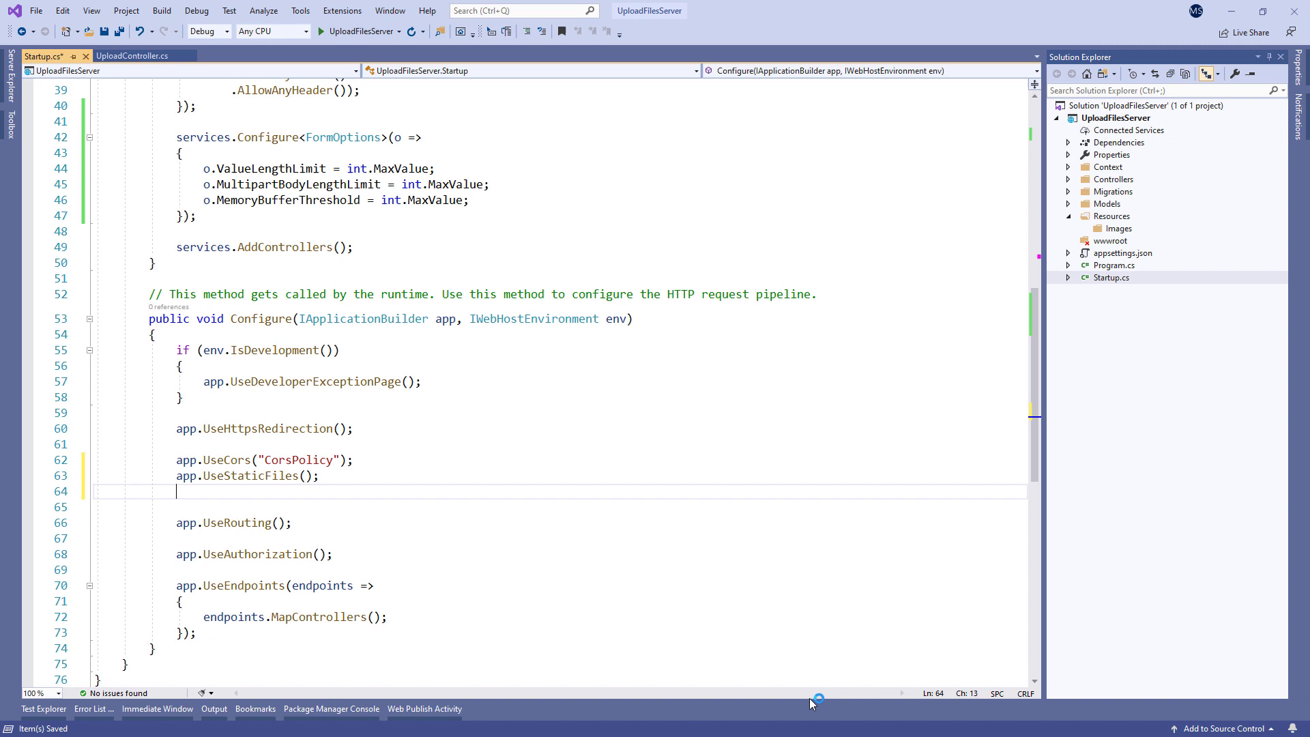
type("app.UseStaticFiles(new StaticFileOptions()")
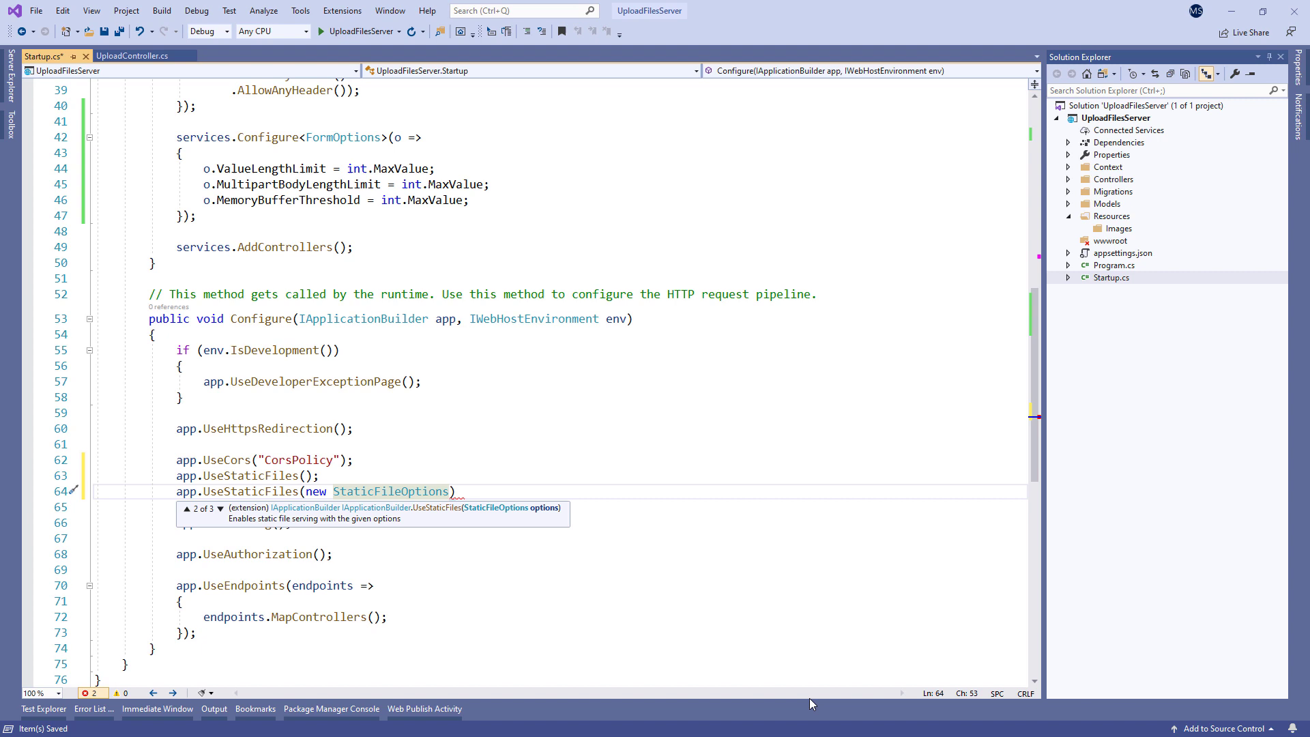
type("FileProvider = new PhysicalFileProvider")
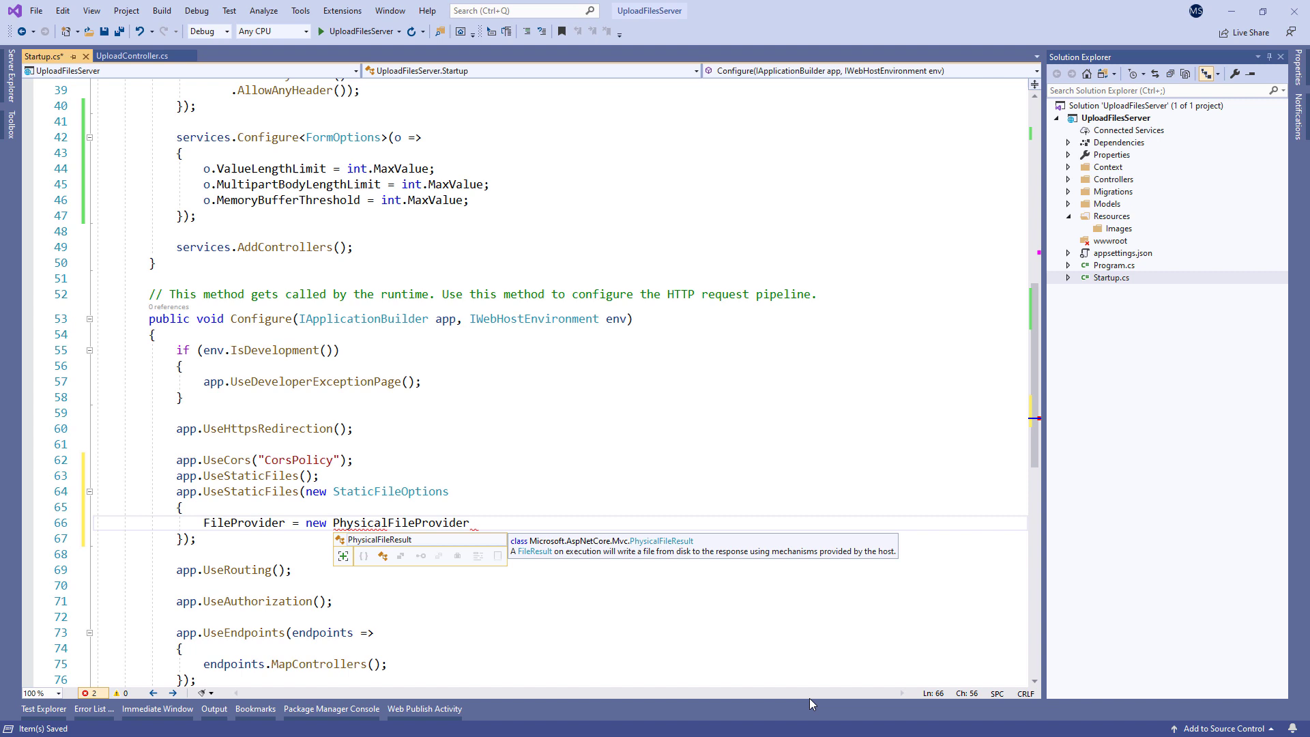
type("(Path.Combine(Directory.GetCurrentDirectory(), @\"R\"))")
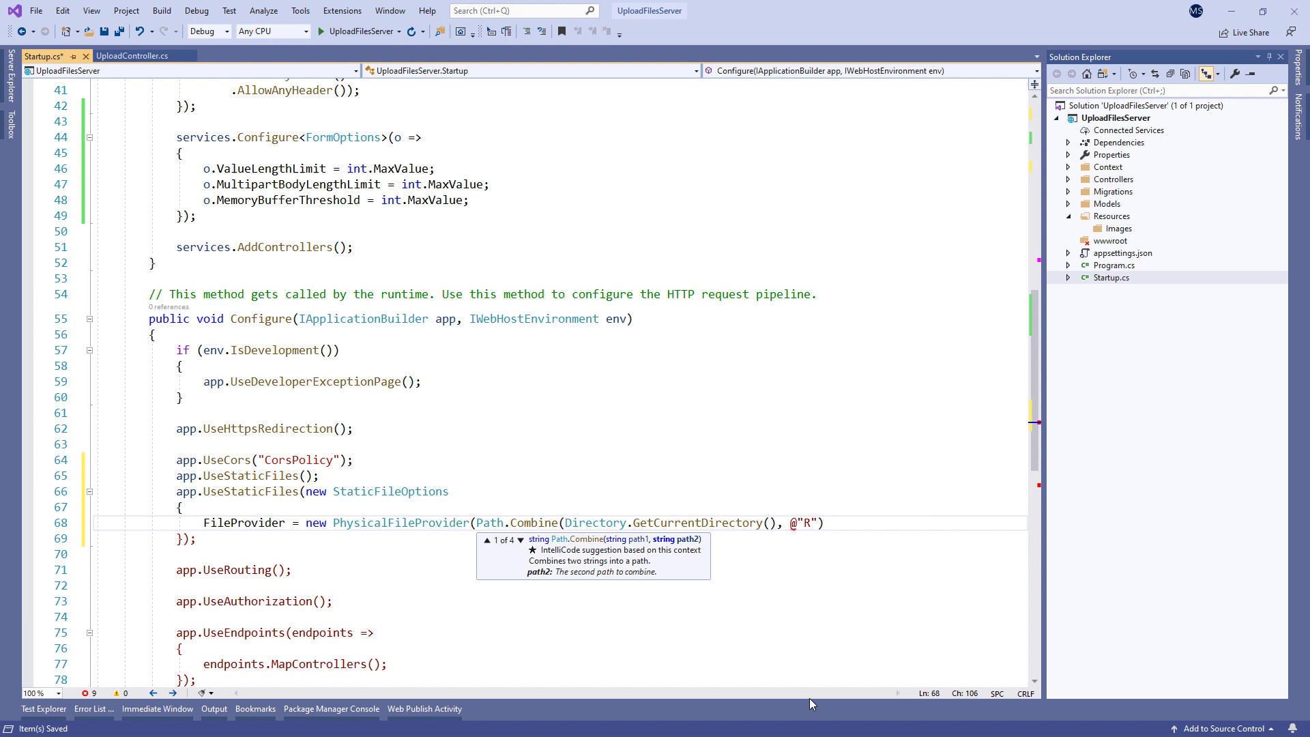
type("esources\"),")
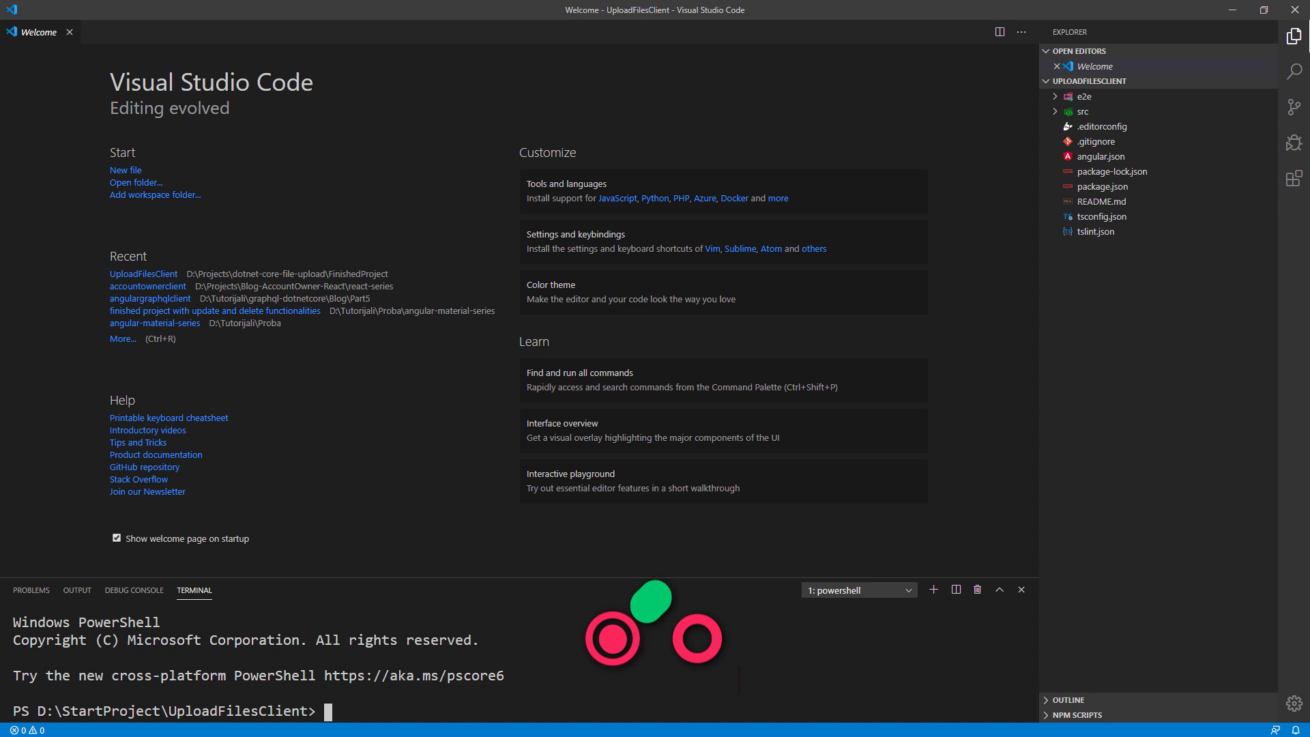
Run npm install in the terminal and start generating the upload component with ng g c upload.
type("npm install")
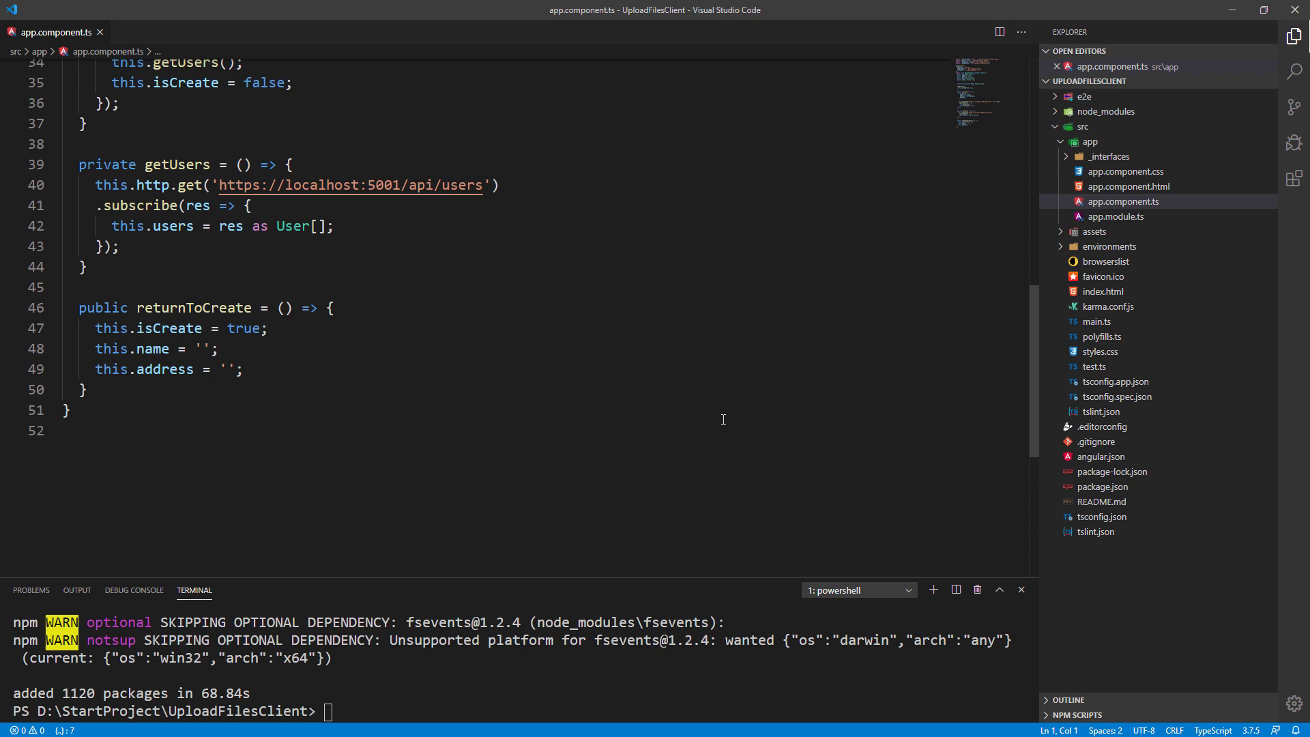
type("ng g c upload --spec false")
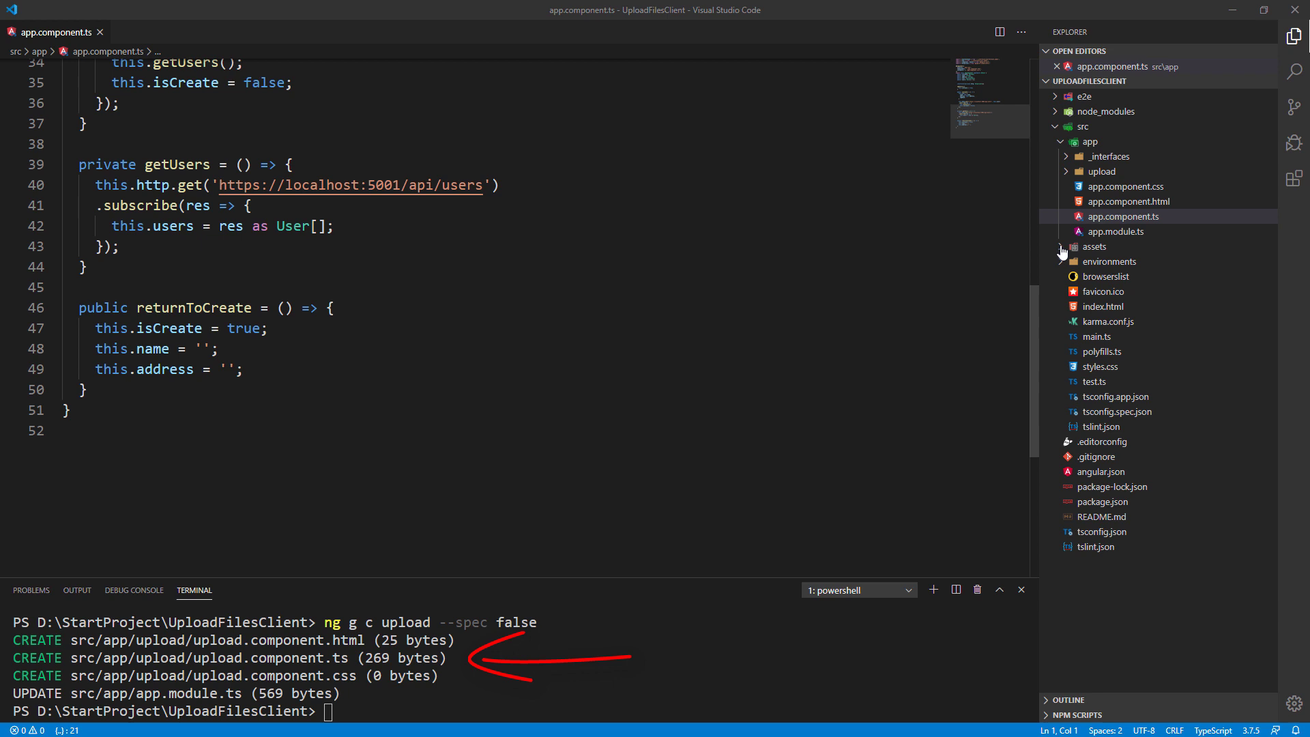
type("pu")
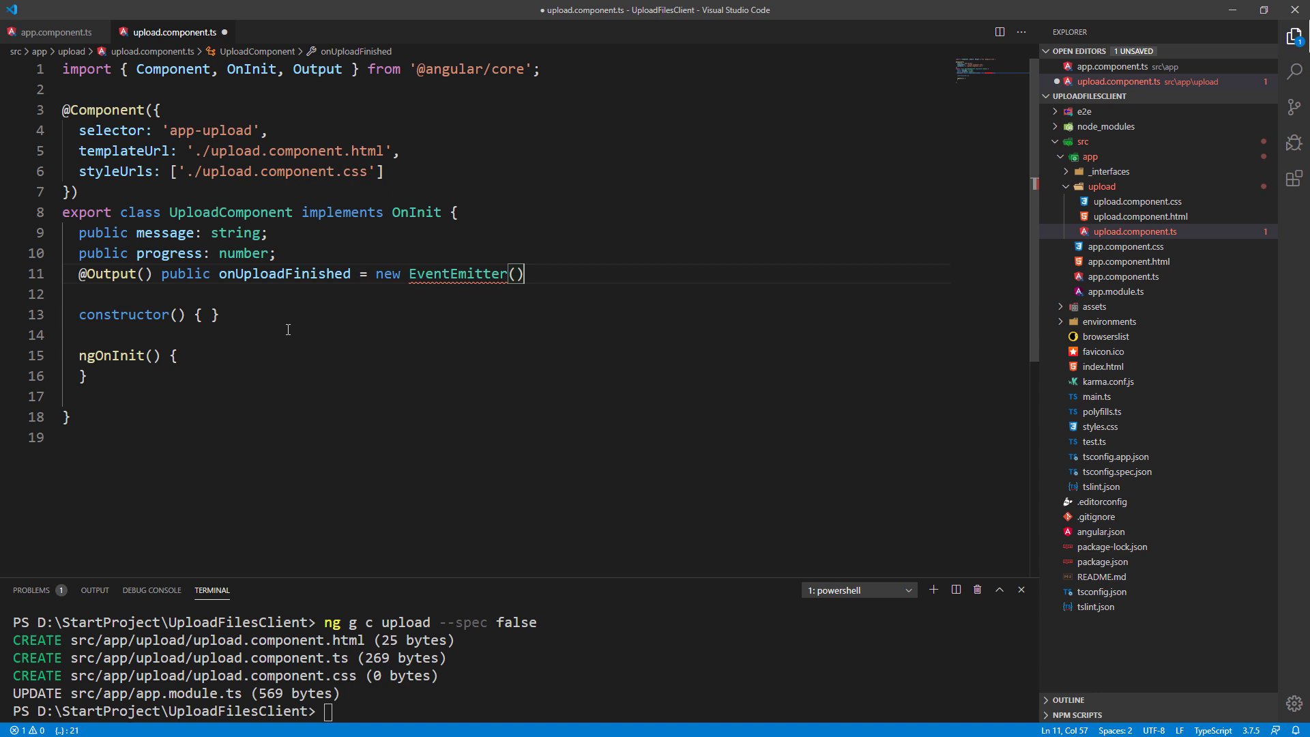
type("private http: HttpClient")
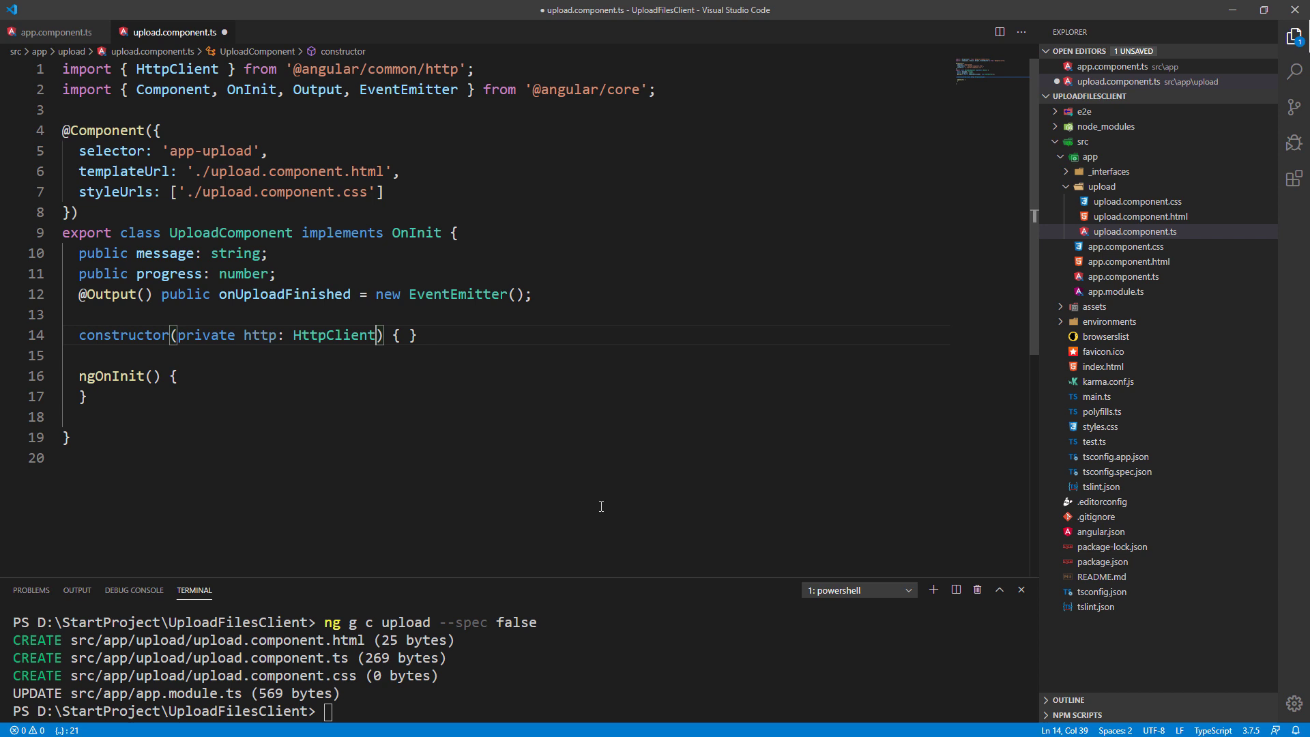
type("public uploadFile = (files) => {")
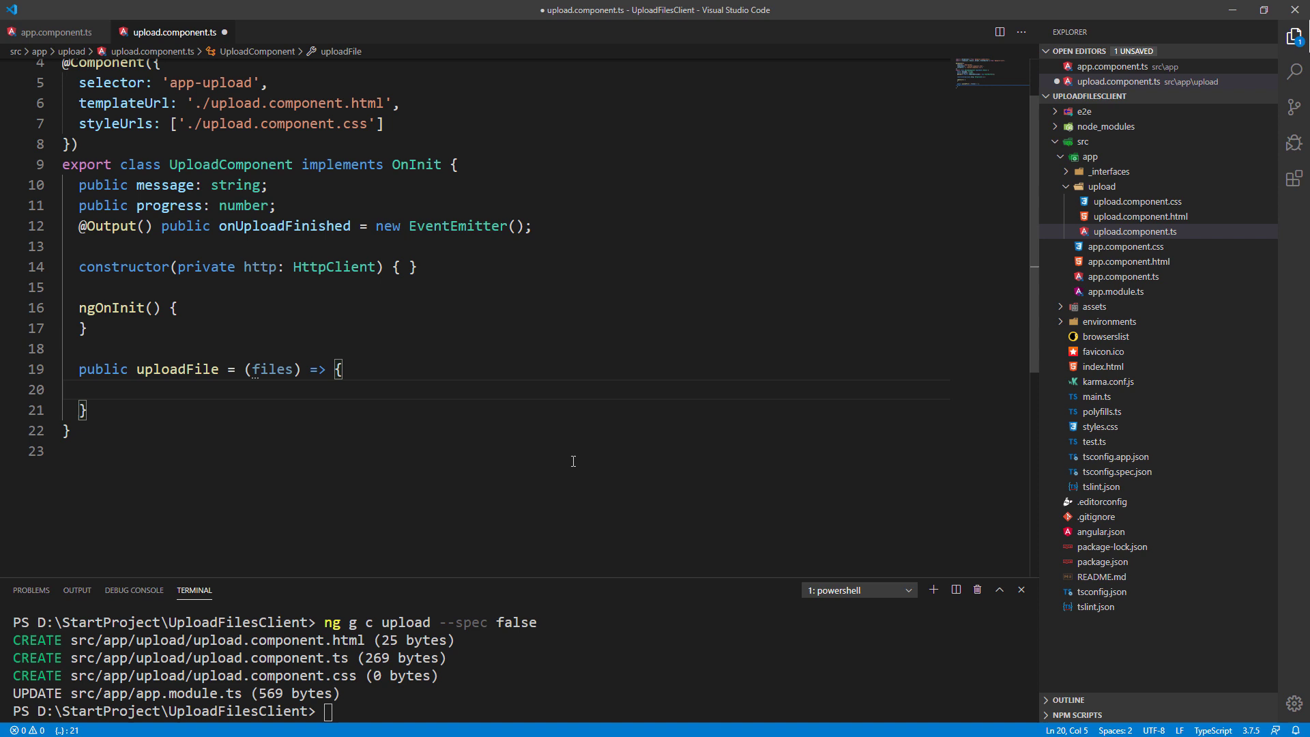
type("if(files.length === 0)")
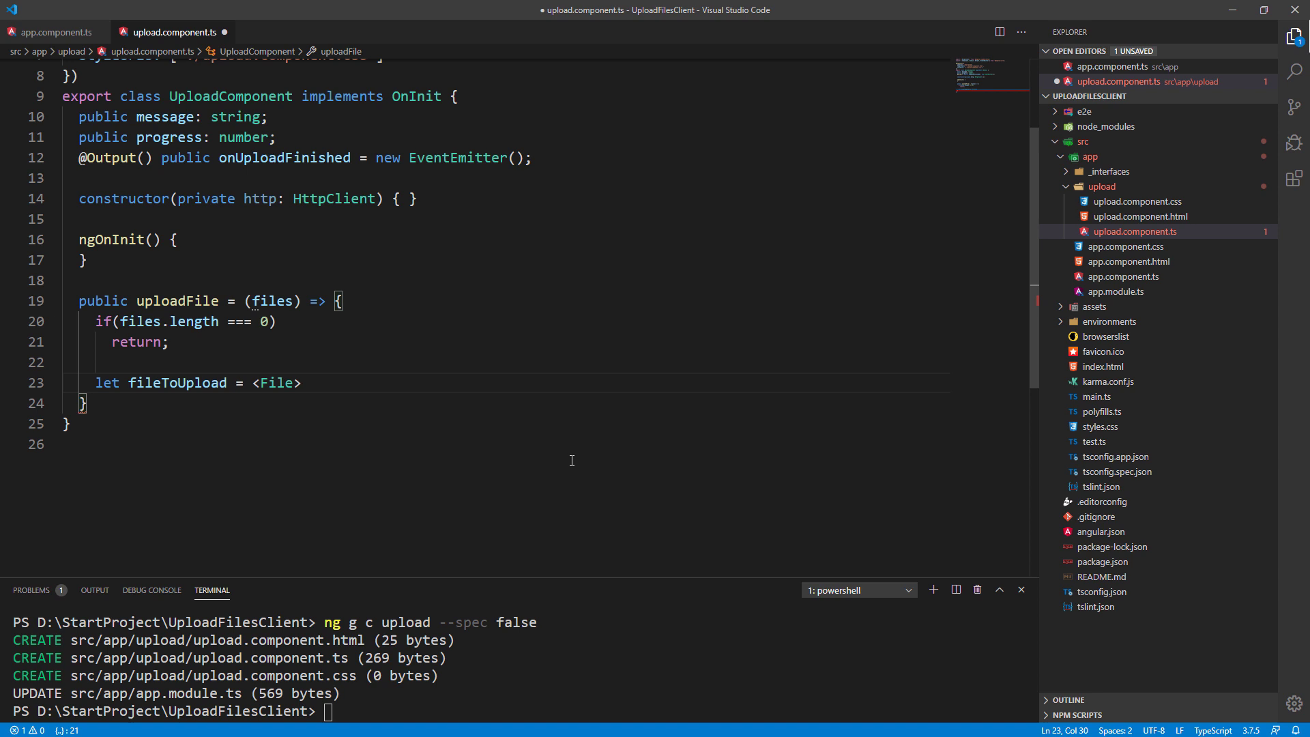
type("files[0];")
type("const formData = new FormData();")
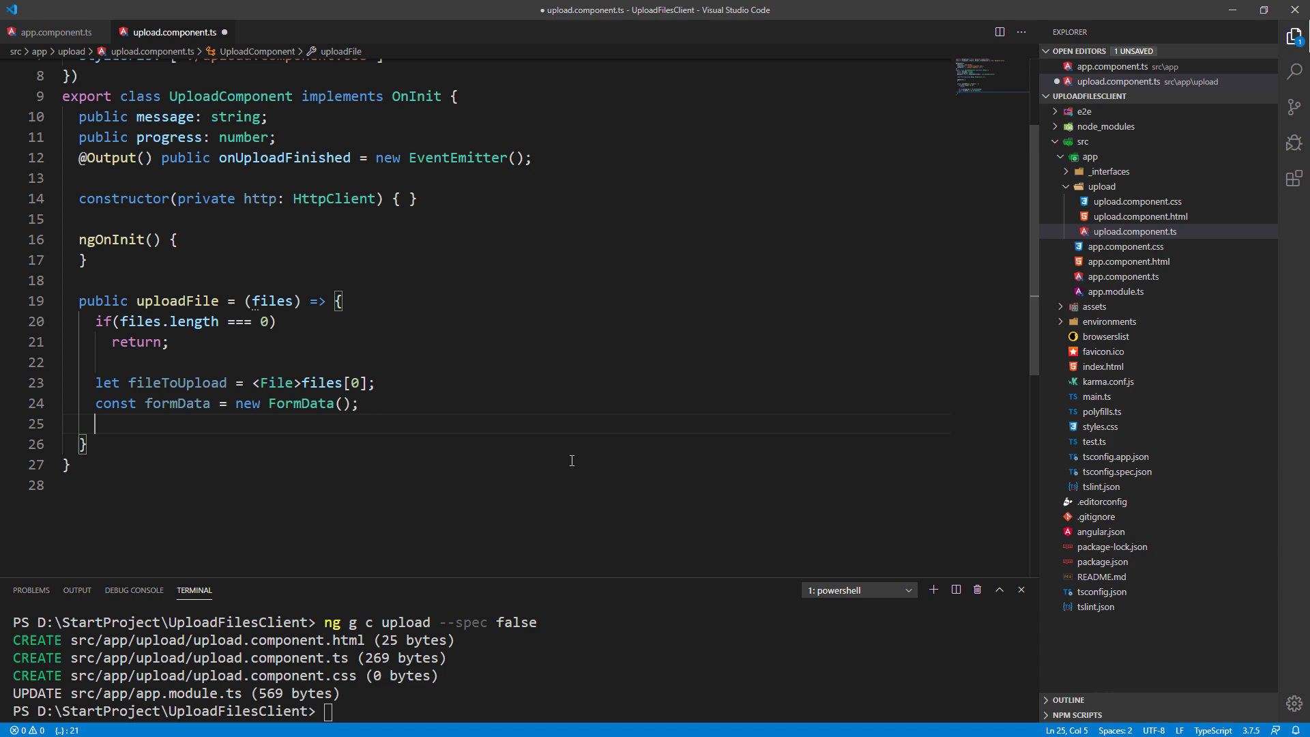
type("formData.append('file', fileToUpload, fileToUpload.name);")
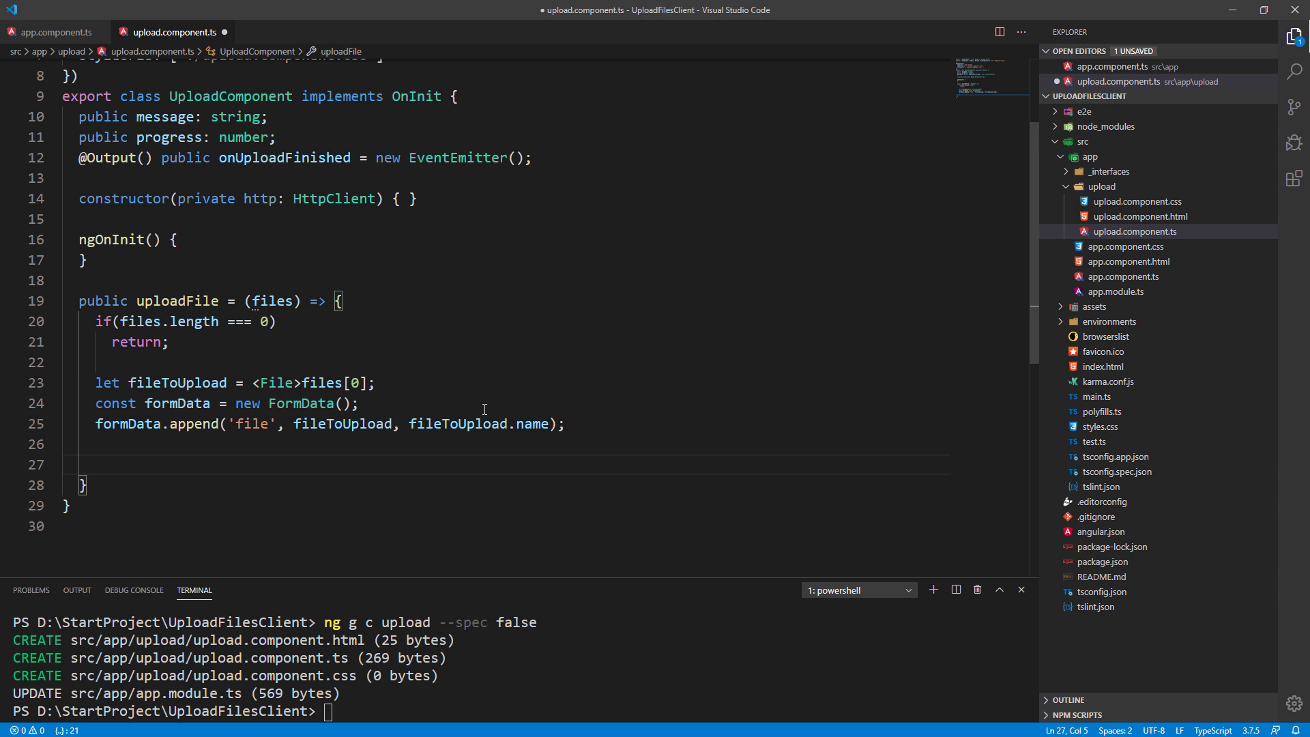
type("this.http.post('https://localhost:5001/api/upload')")
type("if(event.type === HttpEventType.UploadProgress")
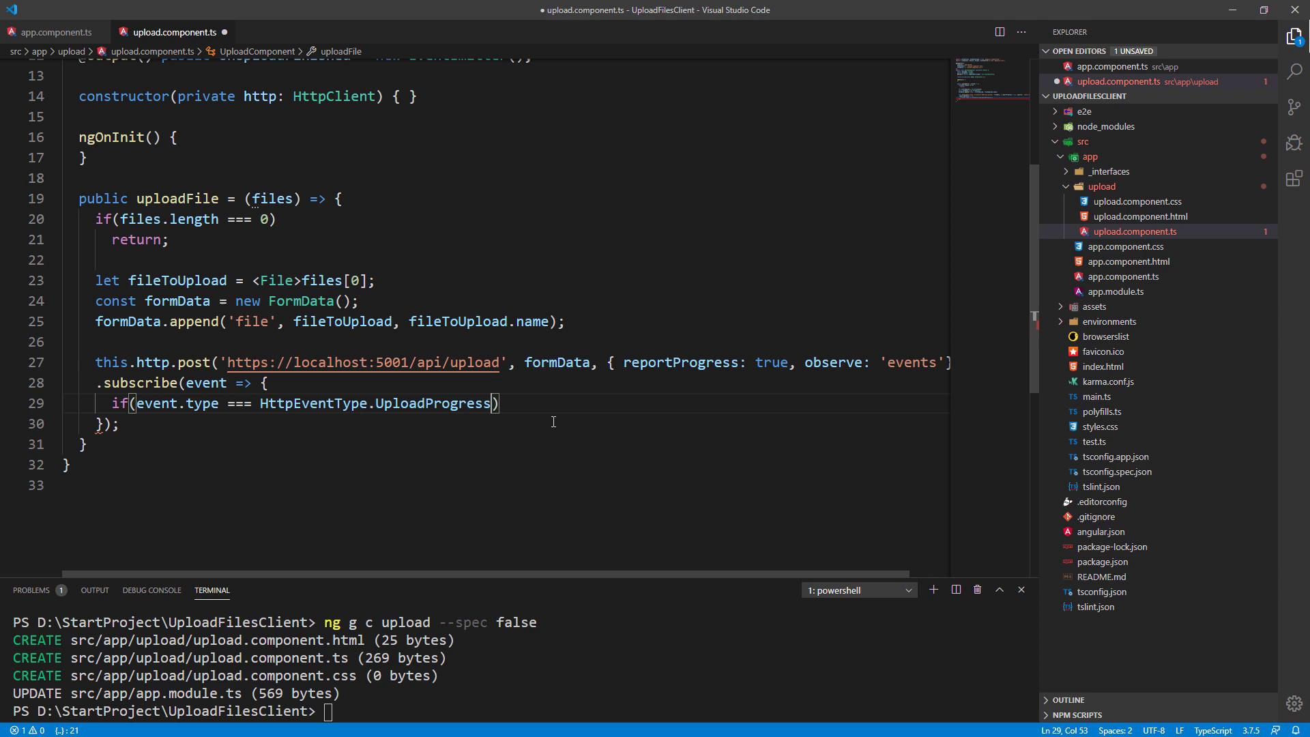
Compute this.progress as Math.round(100 * event.loaded / event.total) on UploadProgress events.
type("this.progress = Math.round(100 * event.loaded")
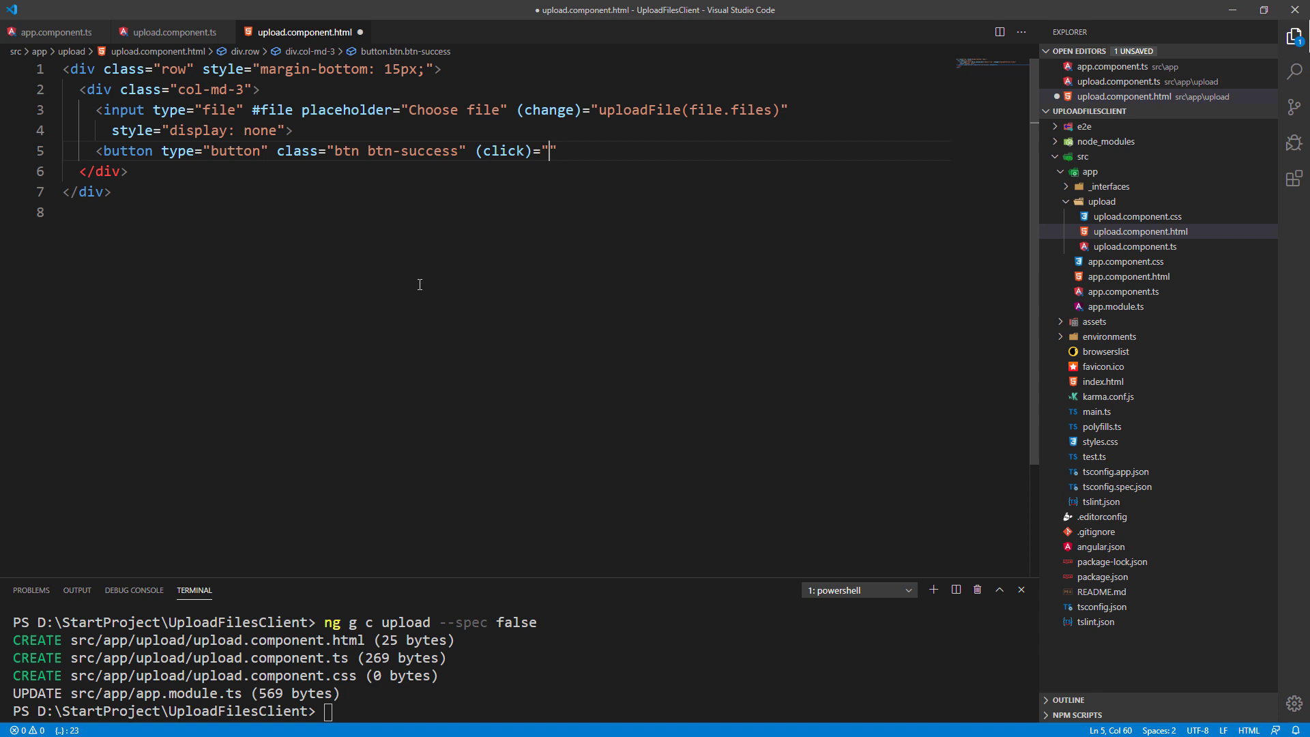
Add a btn-success Upload File button whose click triggers the hidden #file input.
type("file.click()\">Up")
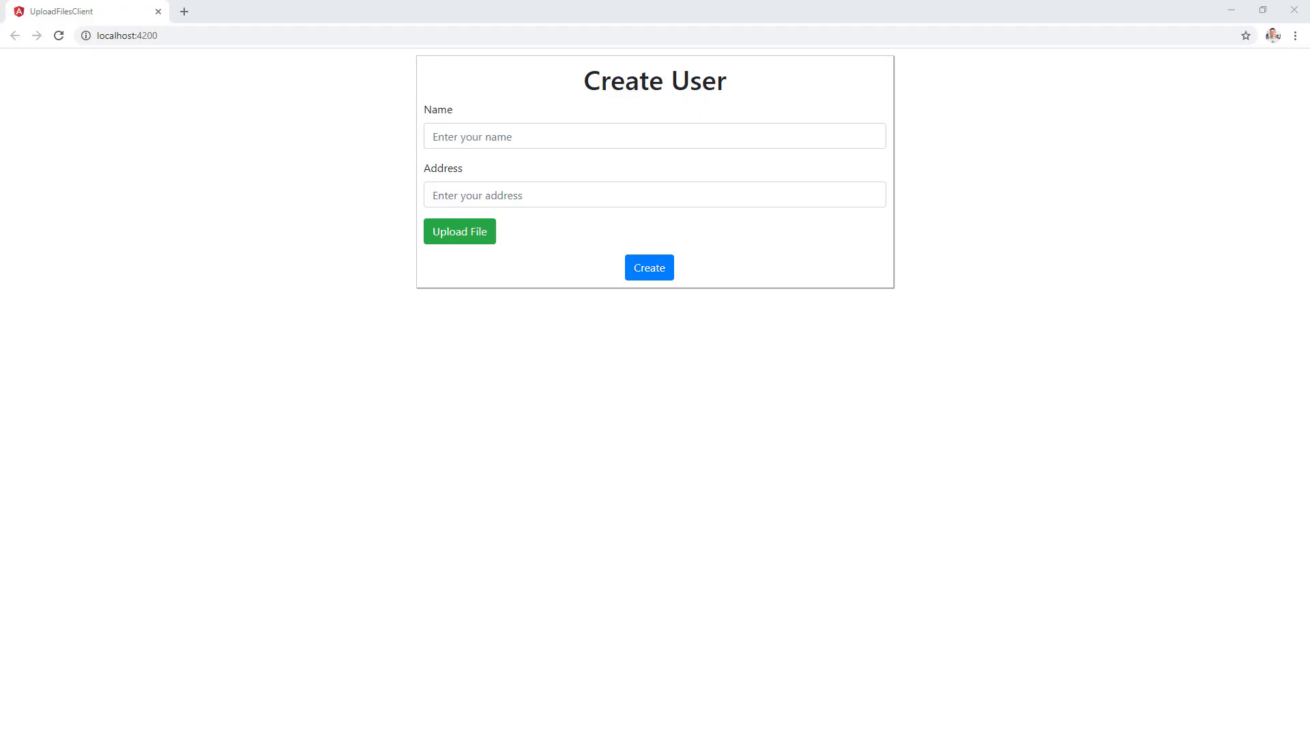
Upload profile.jpg and then BigFile.zip from the Create User form, then move to the Address field.
left_click(459, 230)
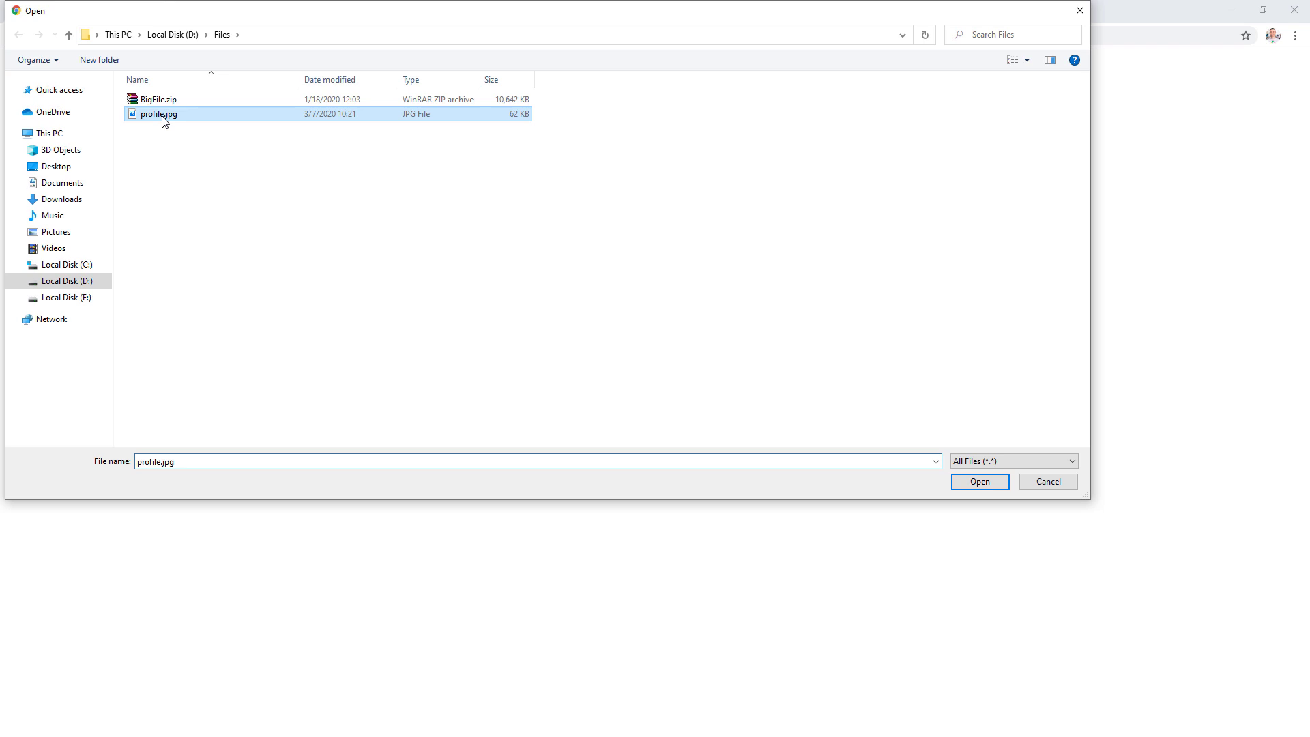
left_click(980, 480)
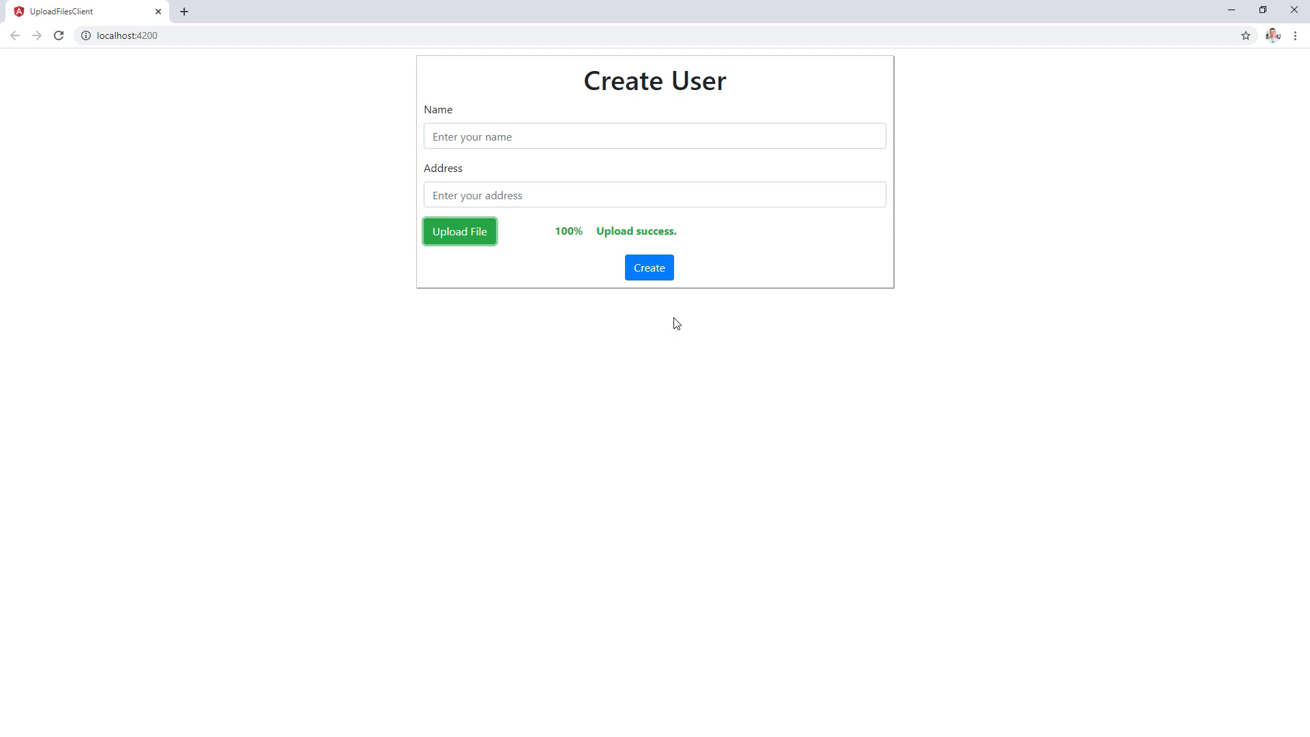
left_click(460, 231)
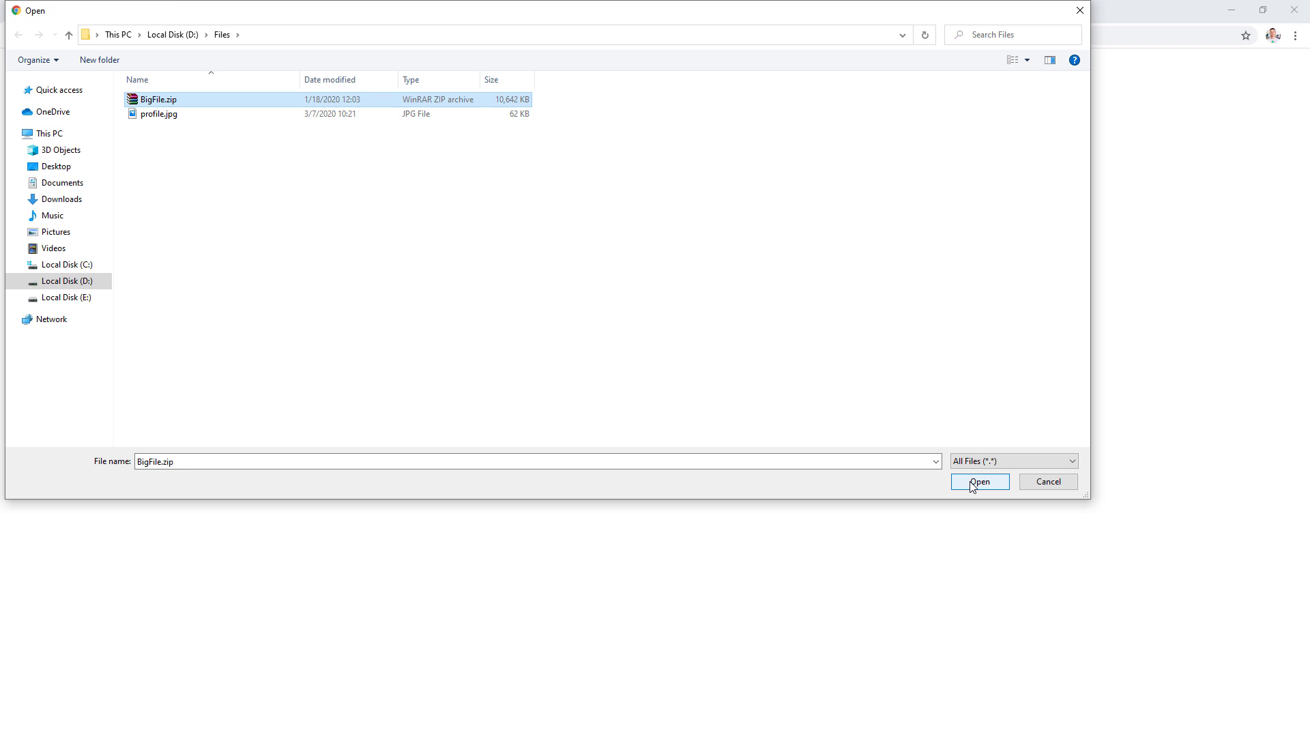
left_click(980, 481)
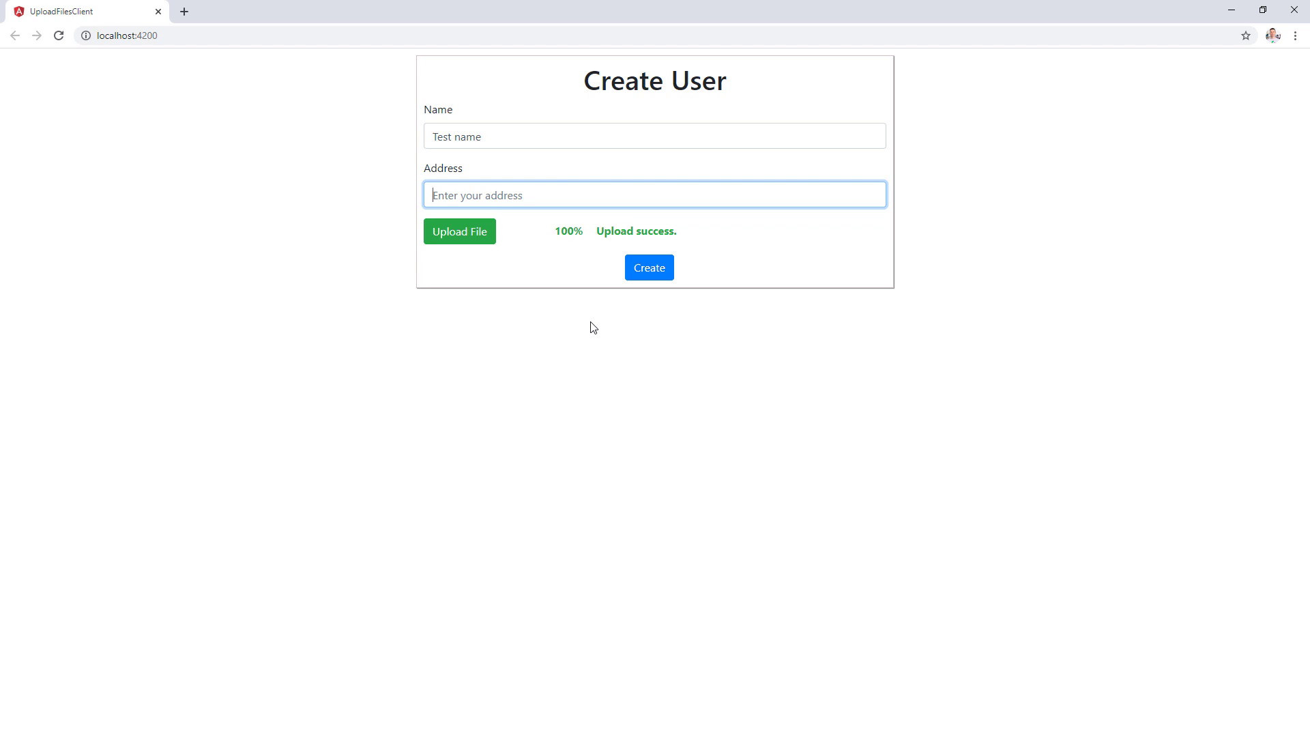
left_click(650, 267)
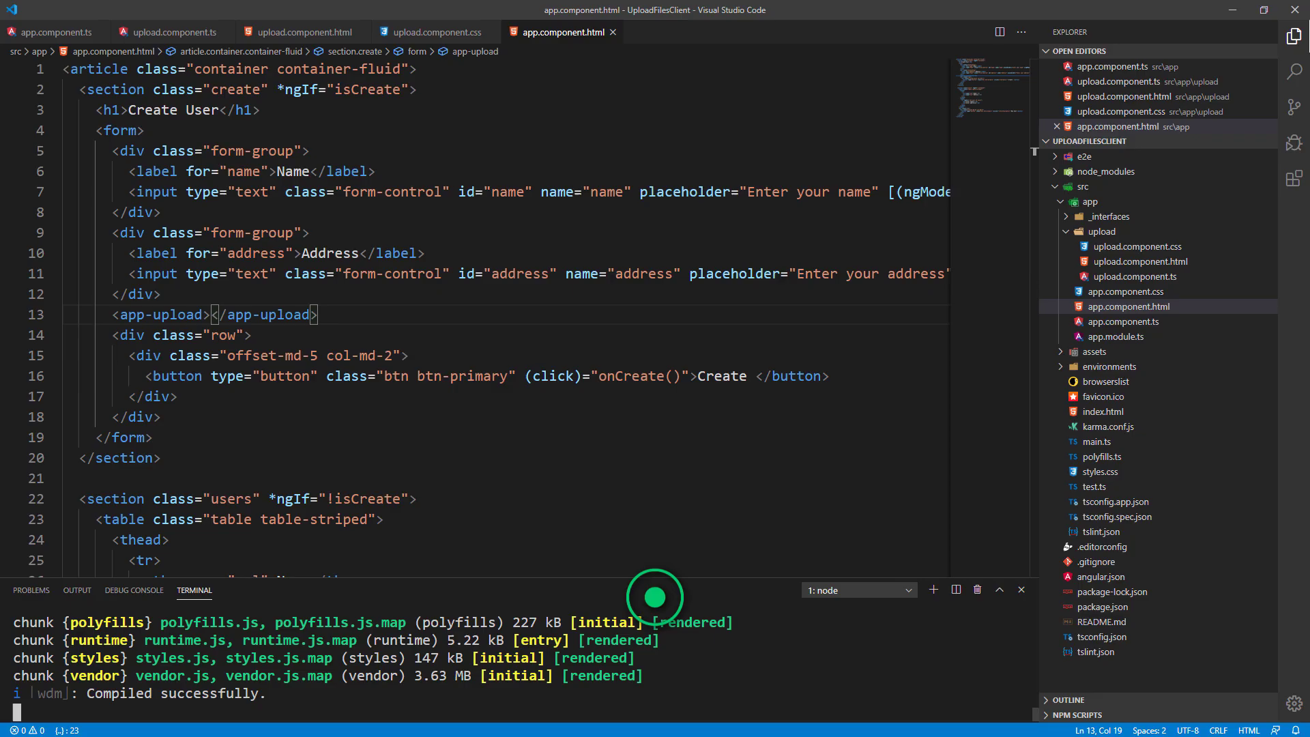
Bind the <app-upload> tag's (onUploadFinished) event to uploadFinished($event) in app.component.html.
type("(onUp)")
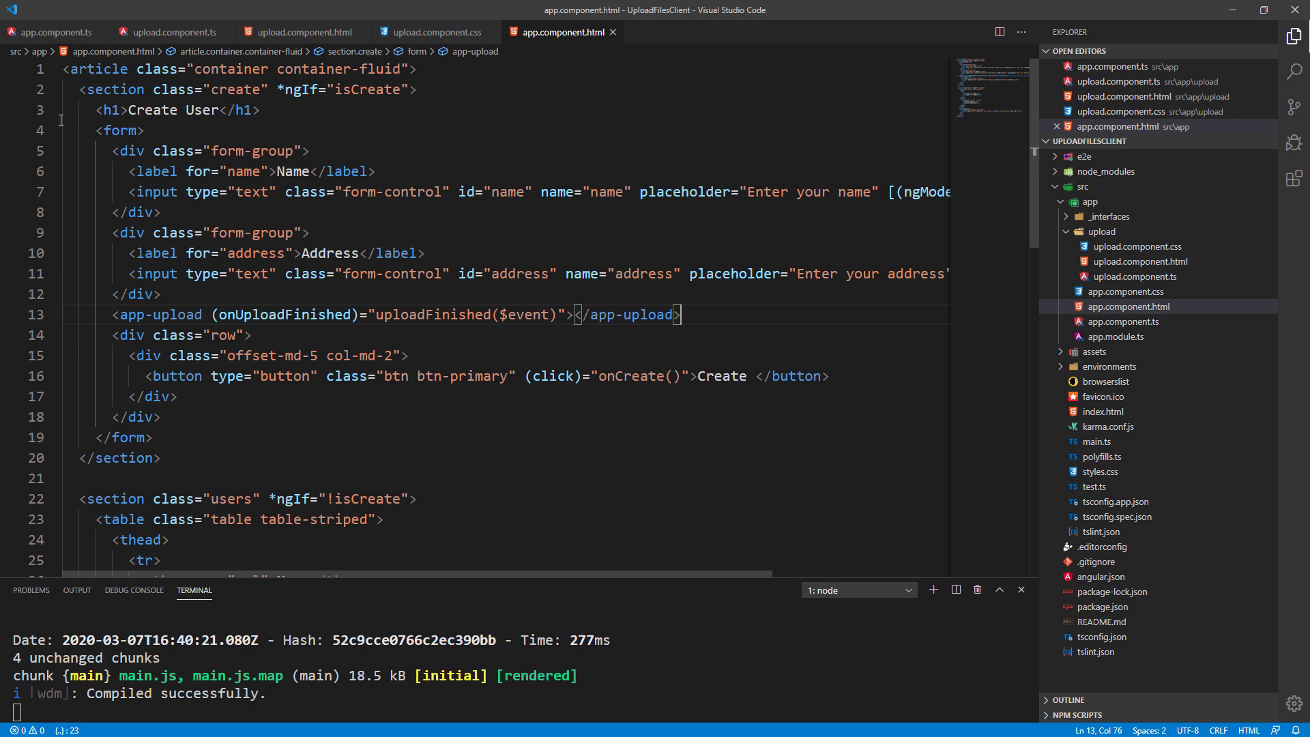
left_click(52, 32)
type("imgPath: this.response.dbPath")
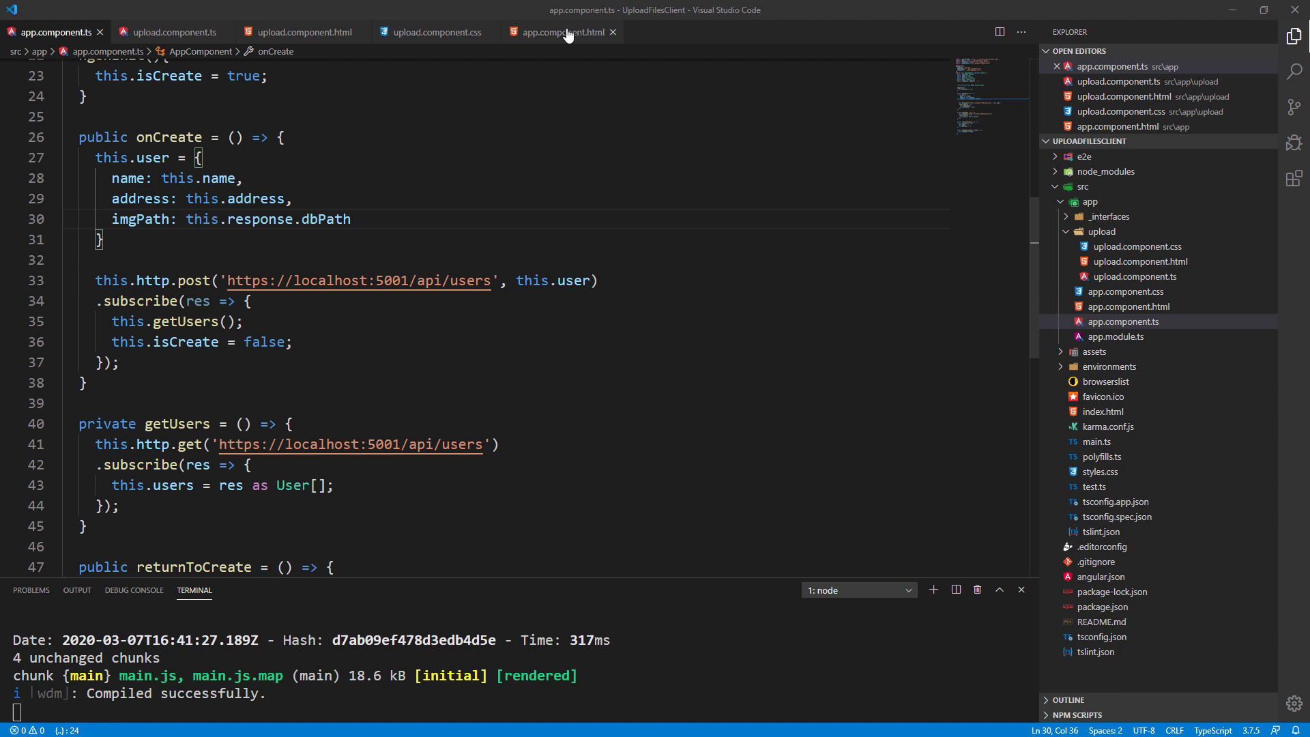
Add imgPath: this.response.dbPath to the user object in onCreate, then return to the template.
left_click(561, 31)
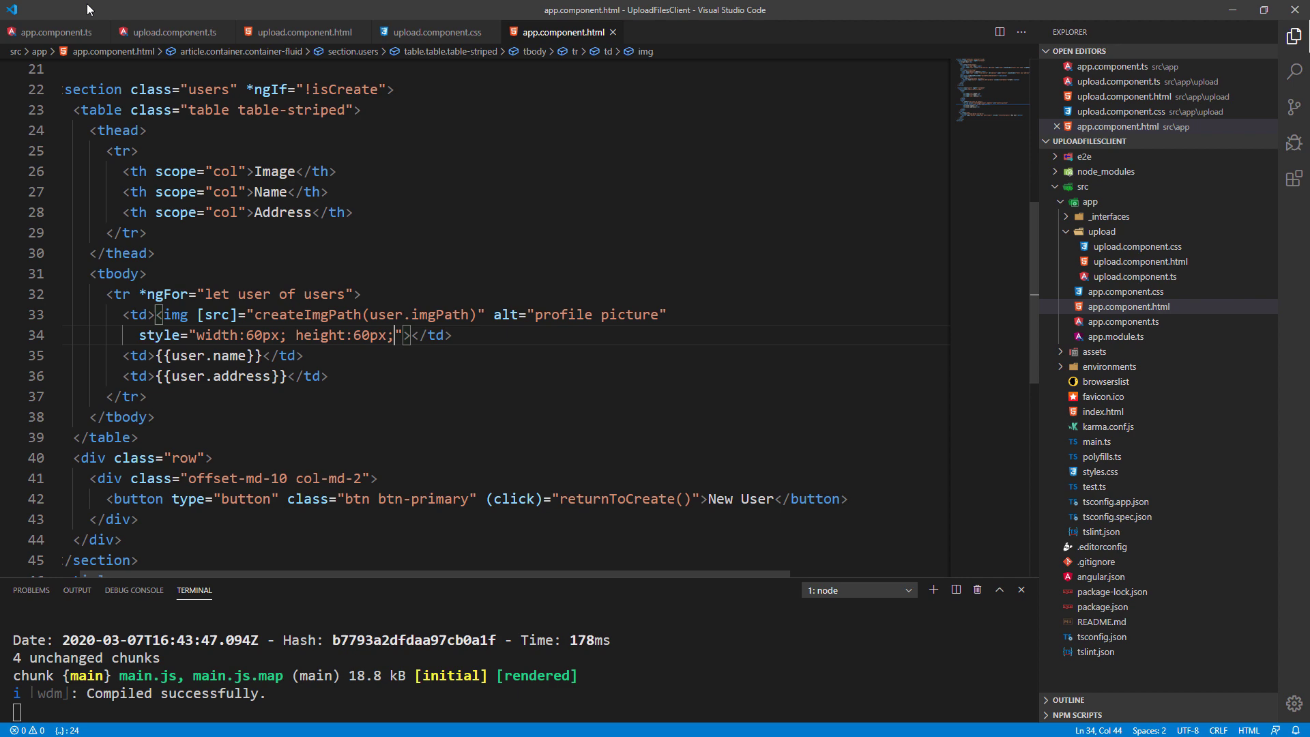
Add an <img> bound to createImgPath(user.imgPath), 60px by 60px, in the users table's first cell.
left_click(55, 33)
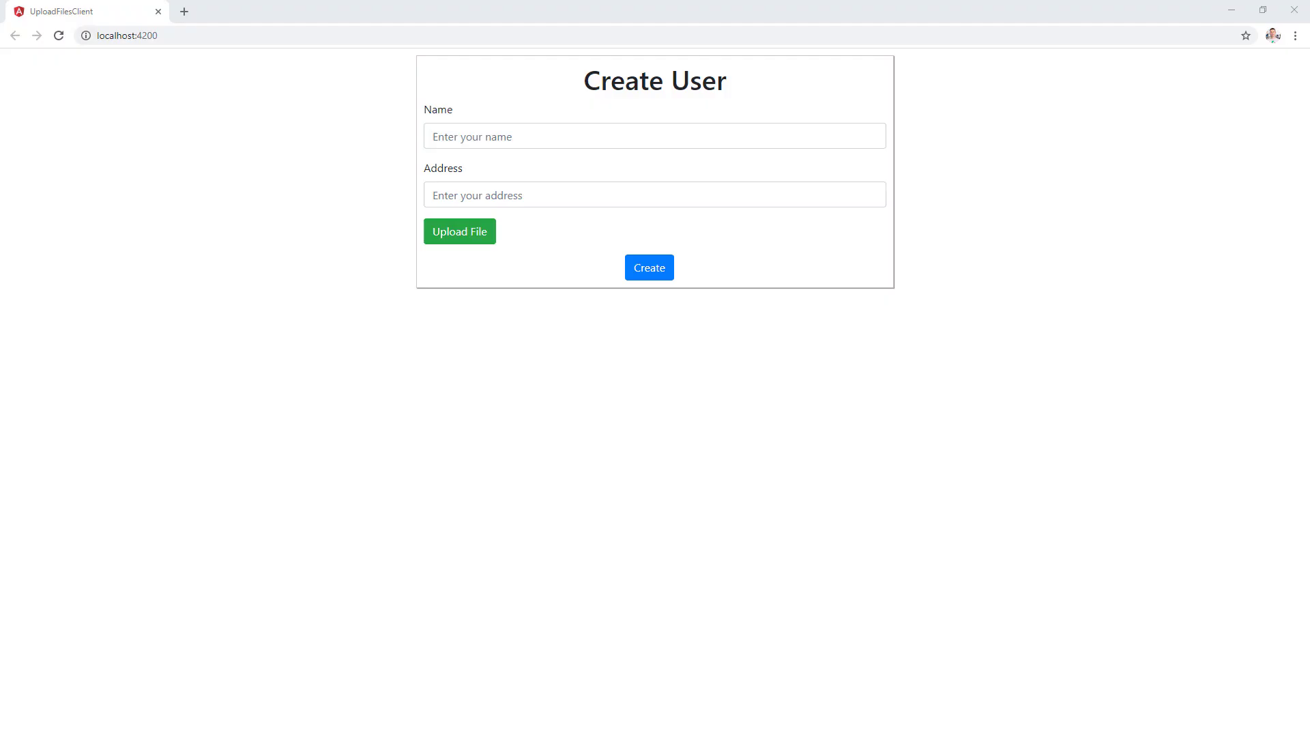
Enter John with "John's address", upload a profile picture, and create the user.
type("John's addre")
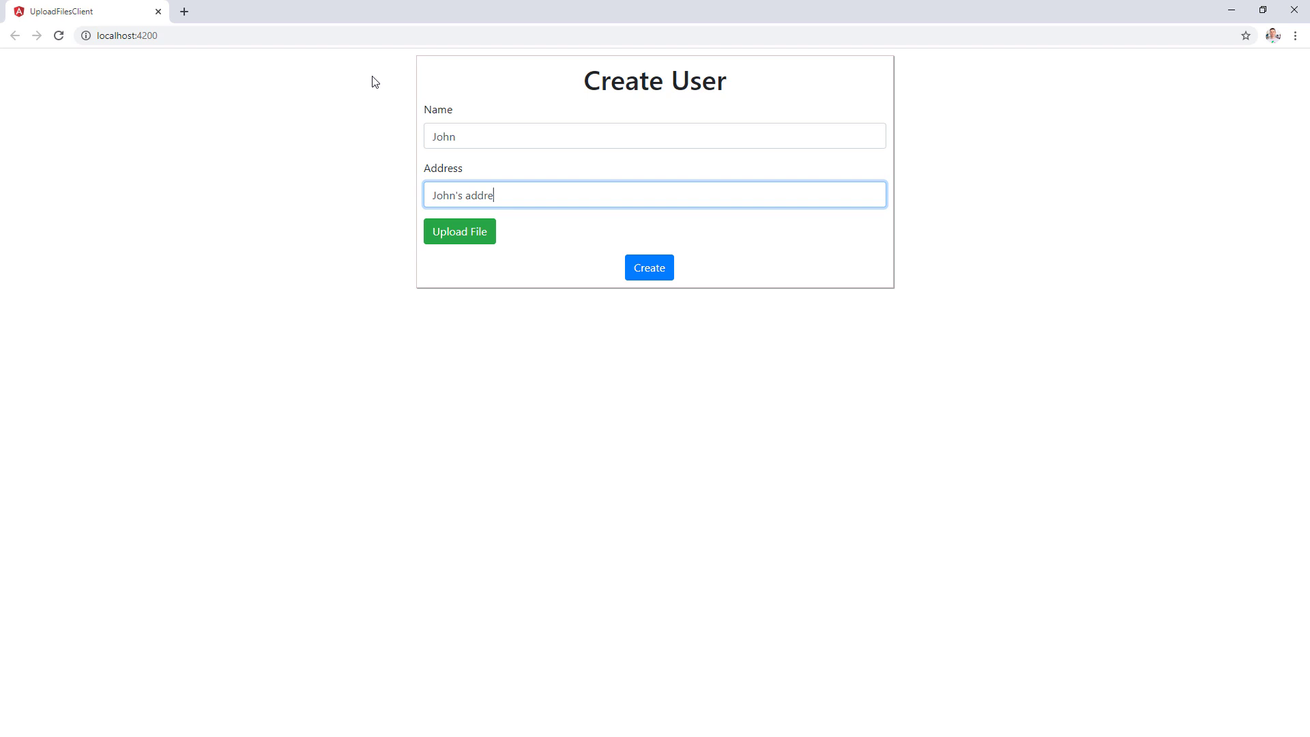
left_click(458, 230)
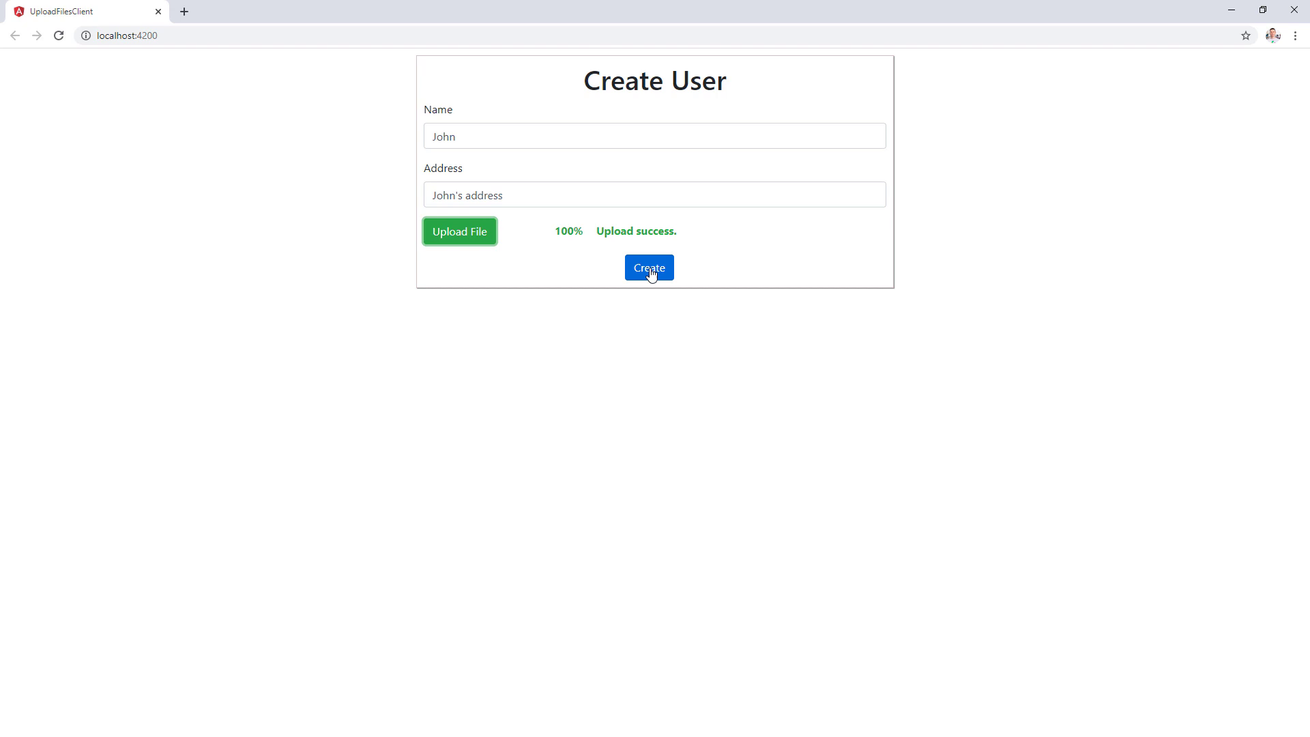
left_click(649, 268)
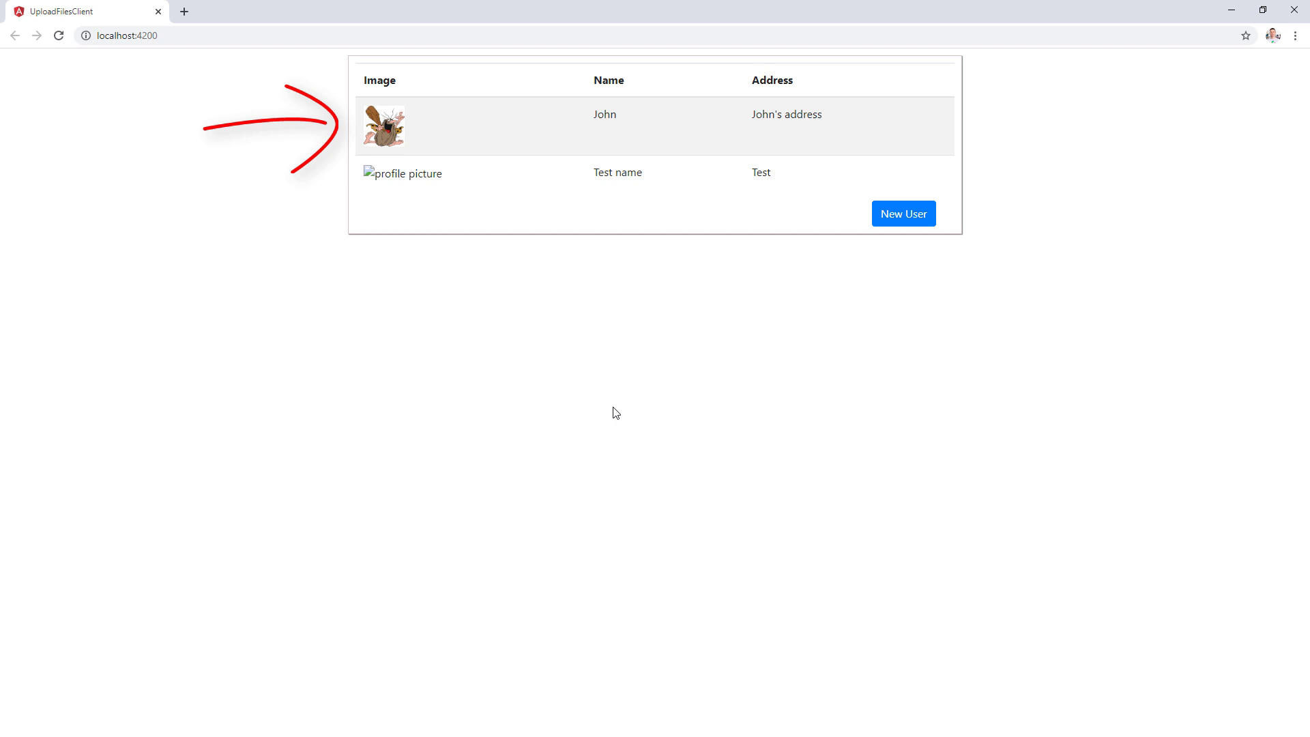